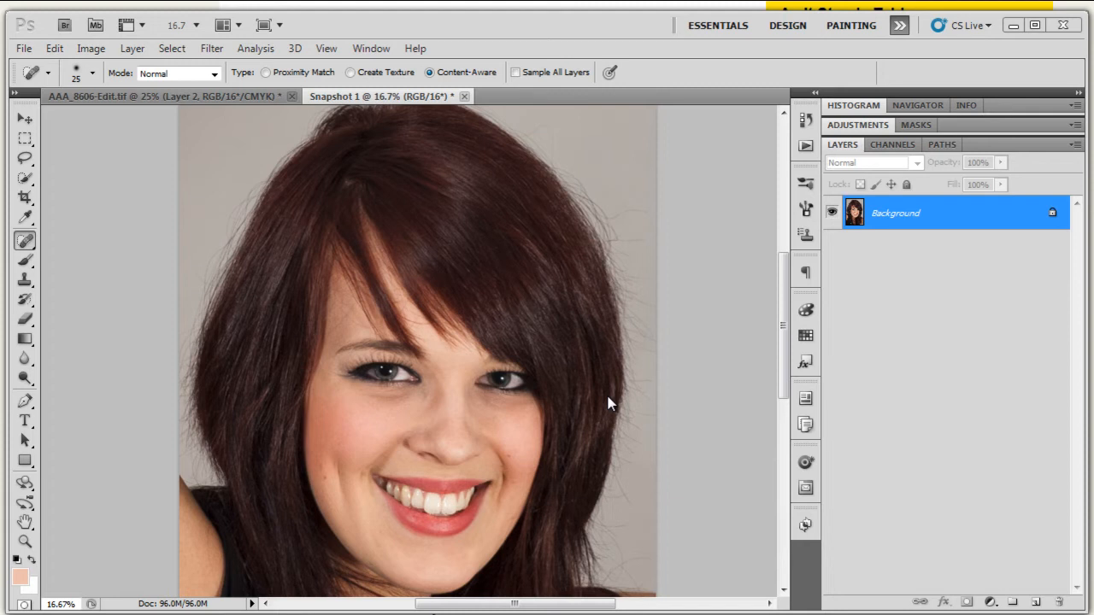
mouse_move(602, 477)
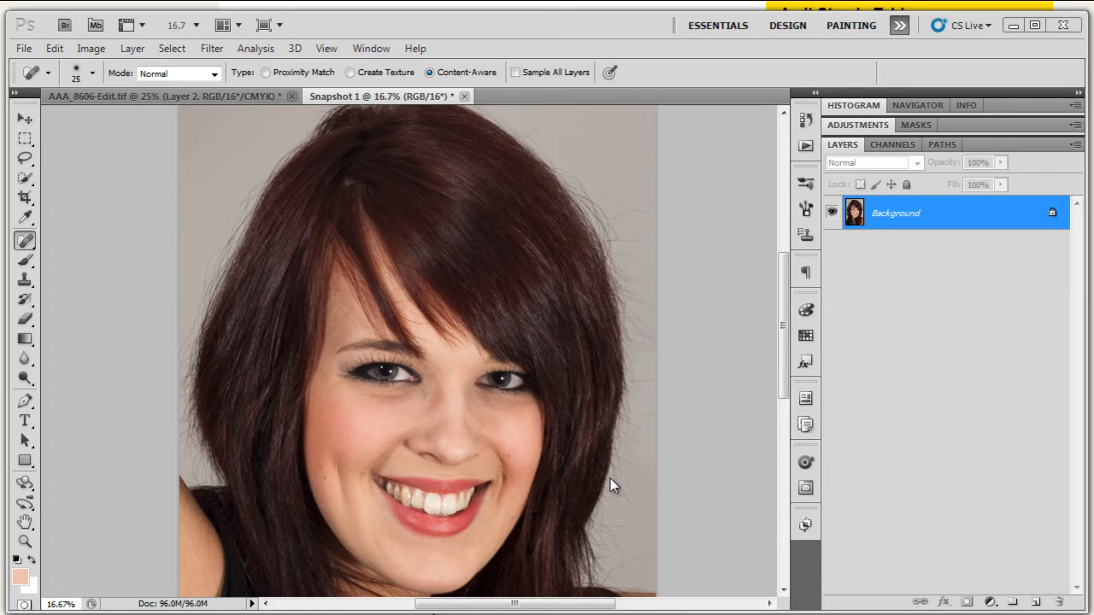
mouse_move(619, 476)
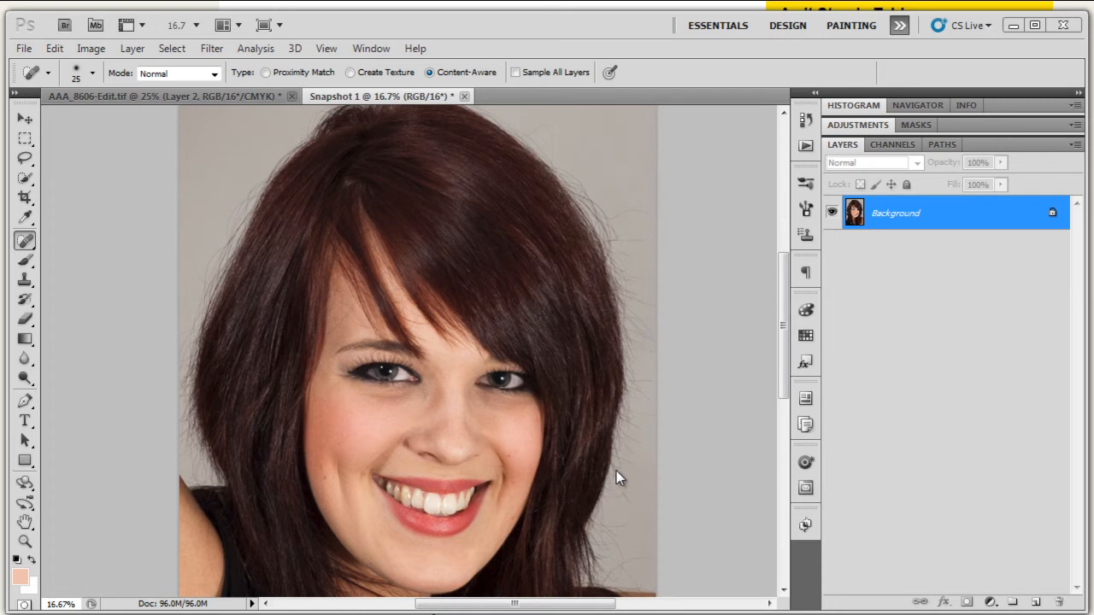
mouse_move(633, 470)
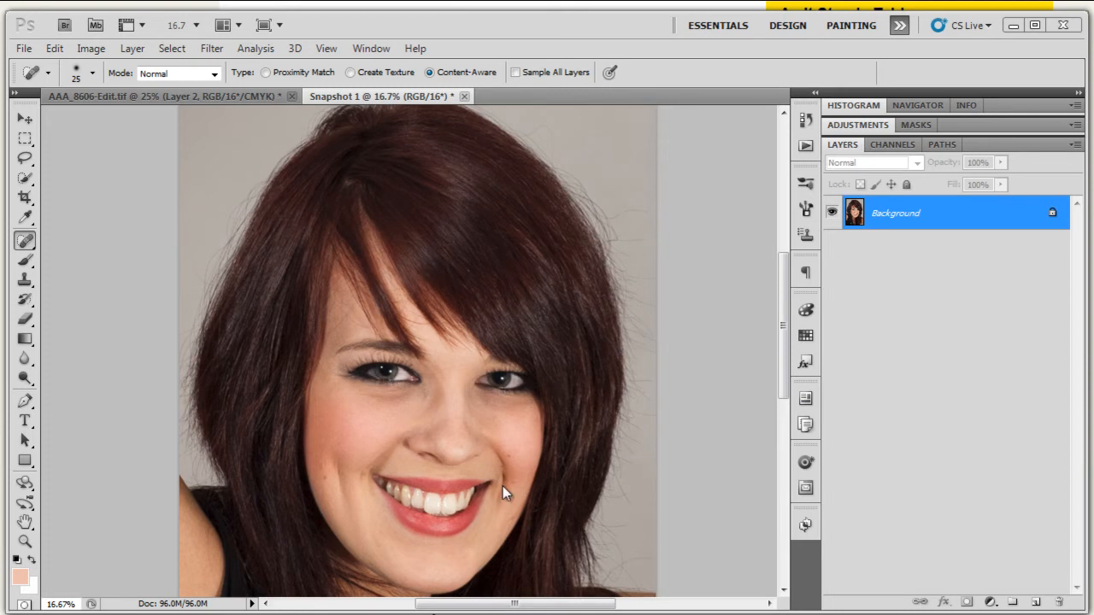
mouse_move(382, 381)
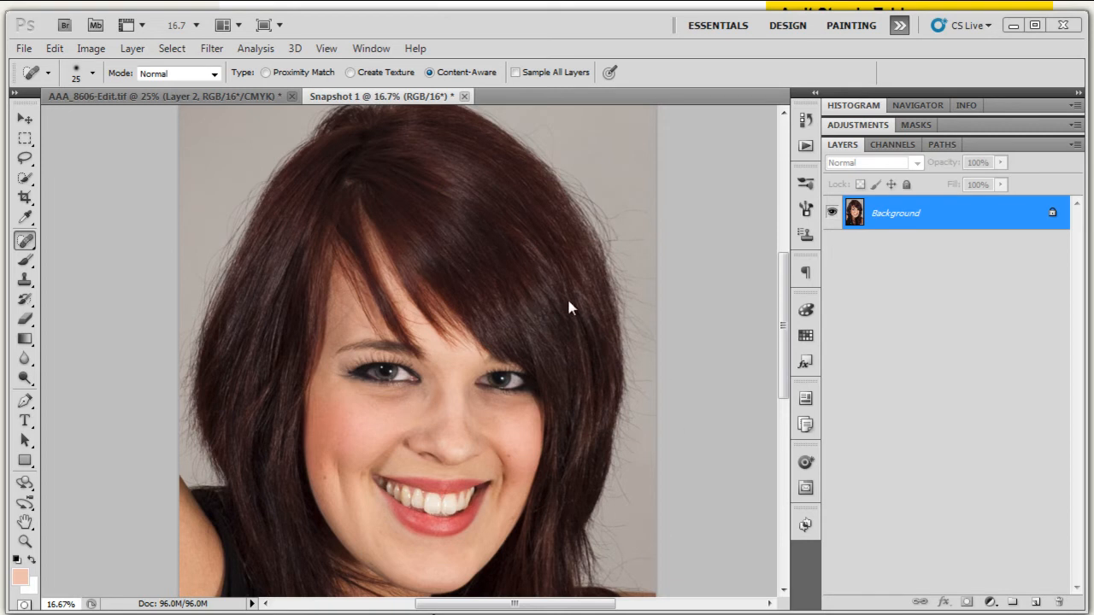
mouse_move(263, 238)
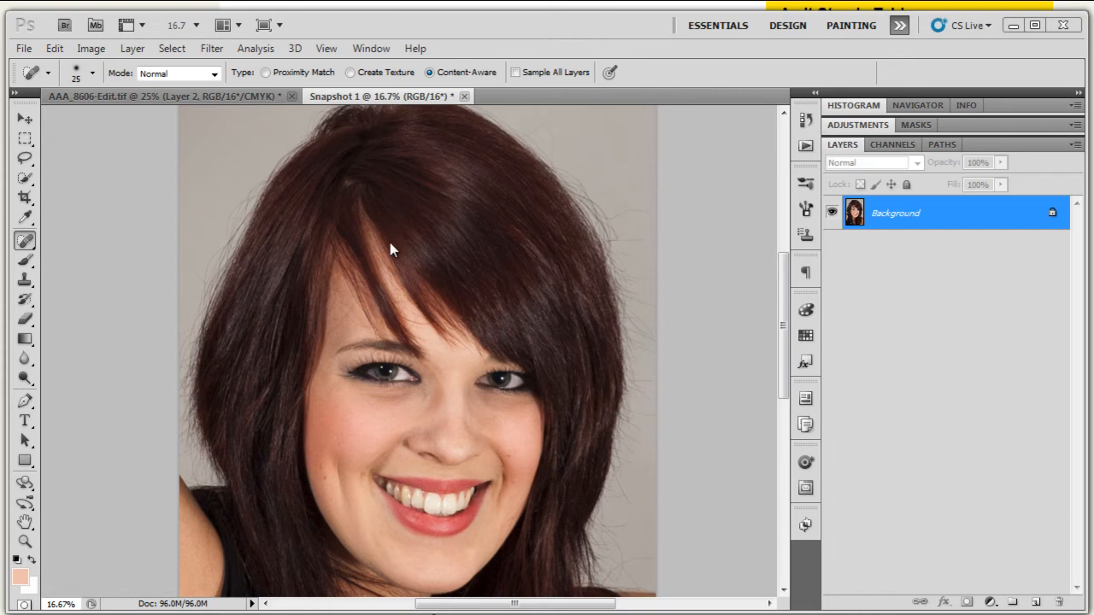
mouse_move(398, 332)
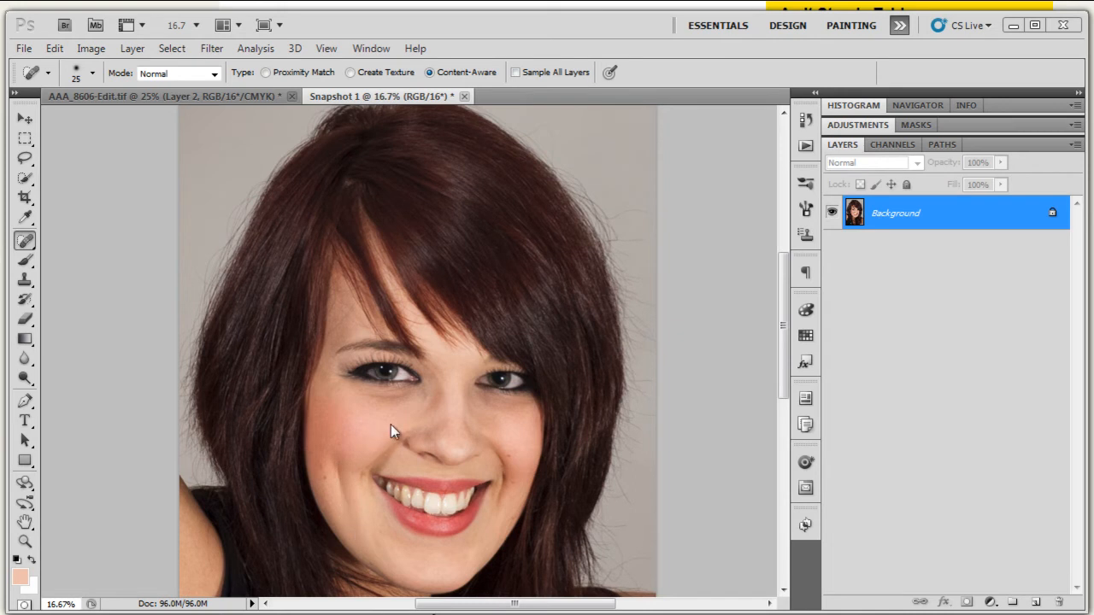
mouse_move(504, 497)
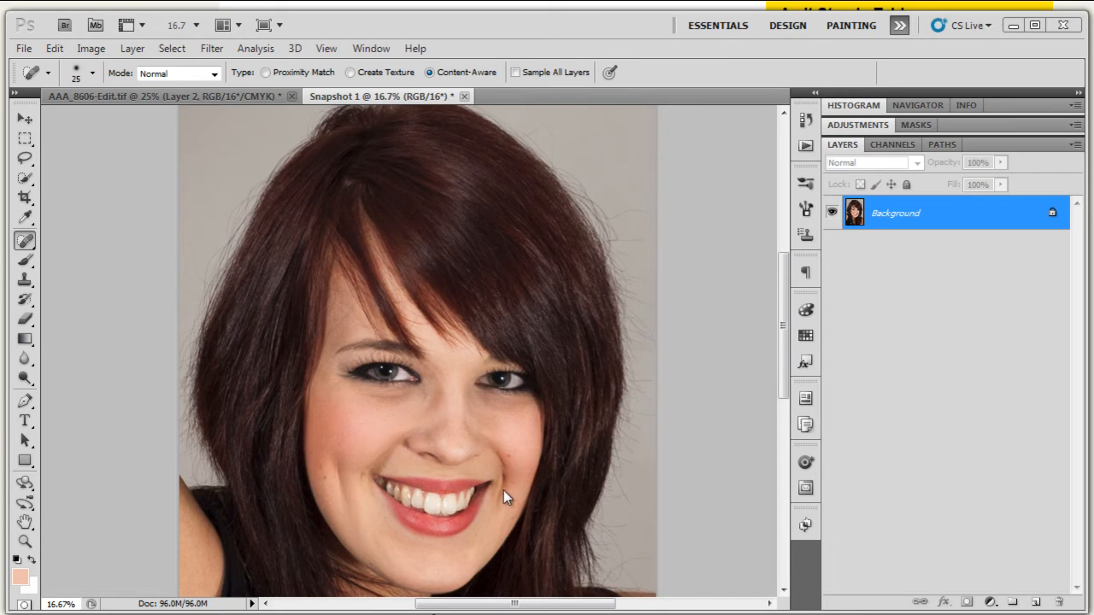
mouse_move(399, 499)
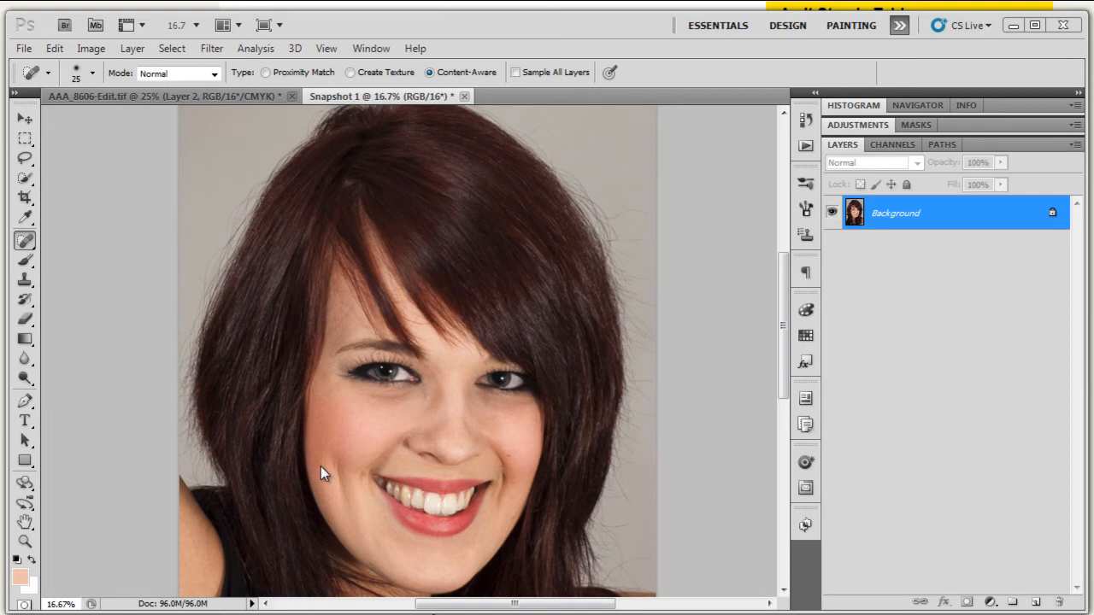
mouse_move(463, 567)
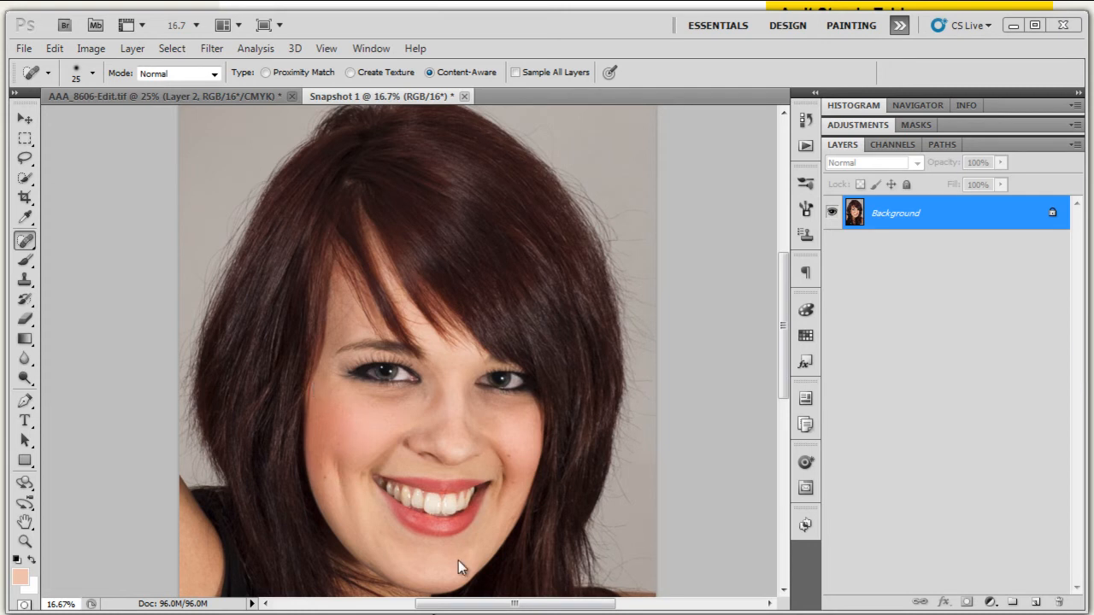
mouse_move(380, 368)
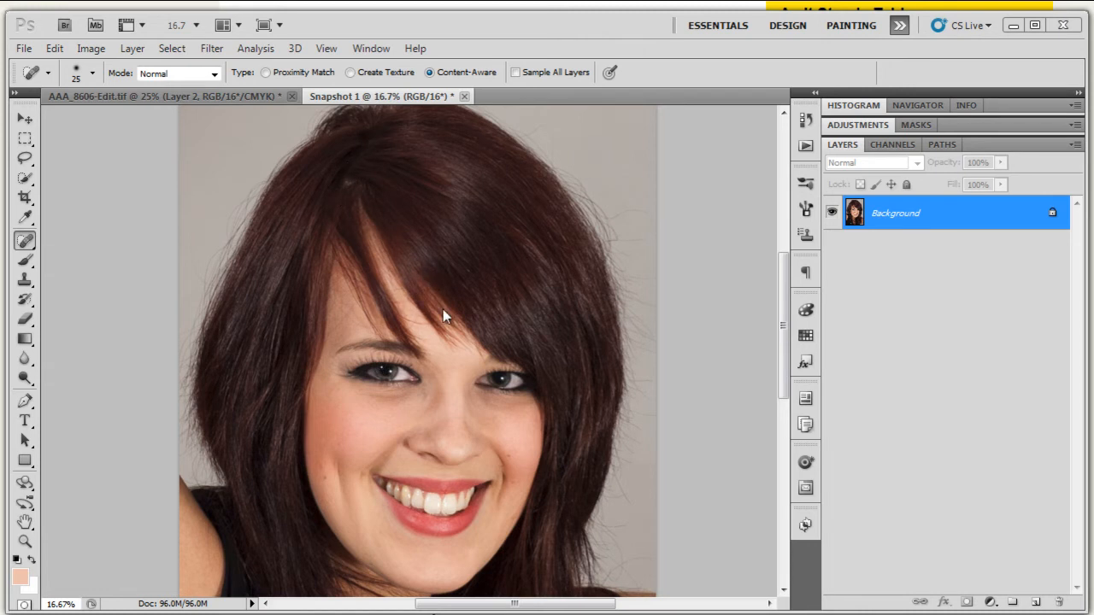
mouse_move(387, 254)
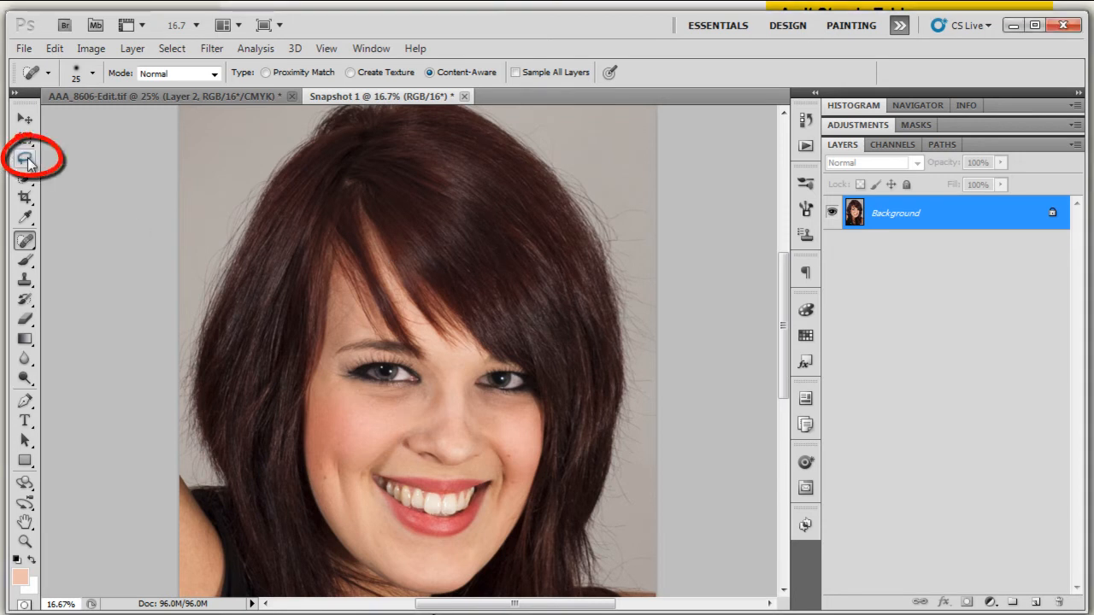
Step: Lasso a strip of fringe hair and copy it onto a new Layer 1
left_click(24, 159)
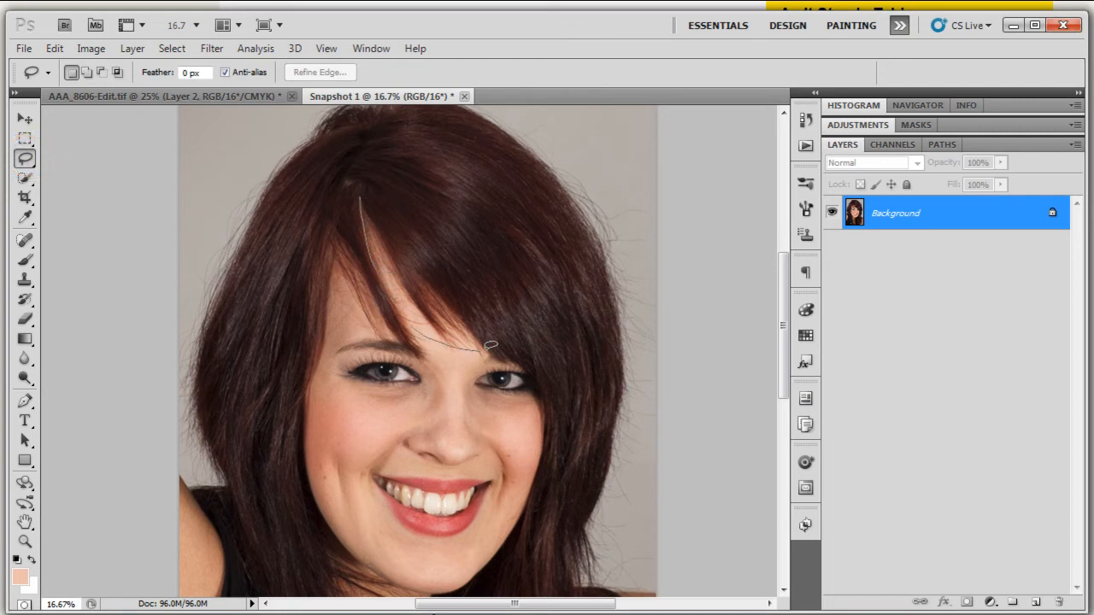
left_click_drag(492, 346, 396, 211)
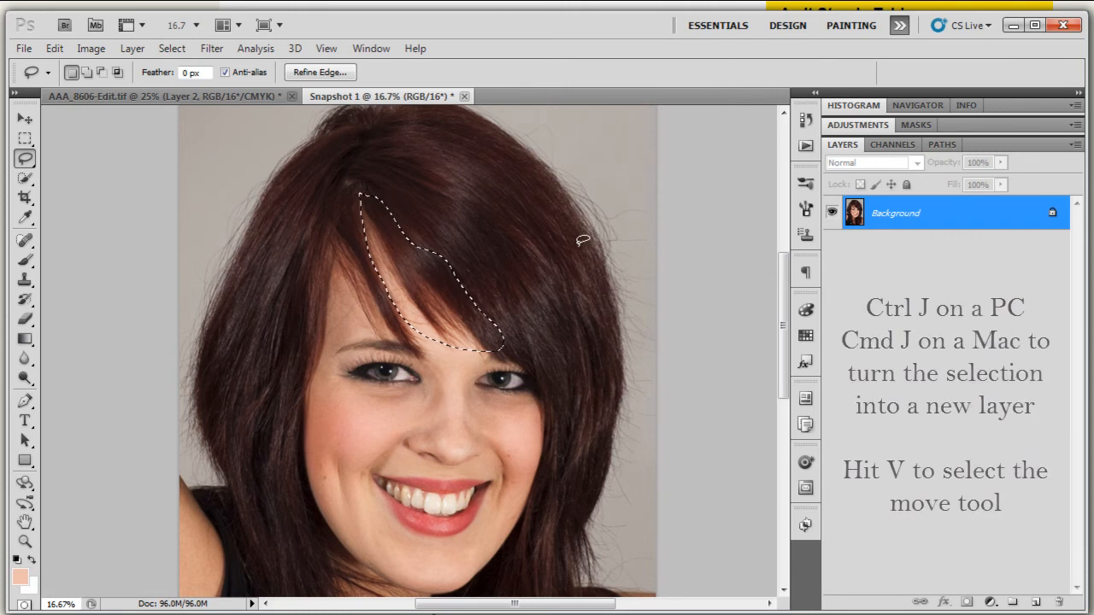
key("ctrl+j")
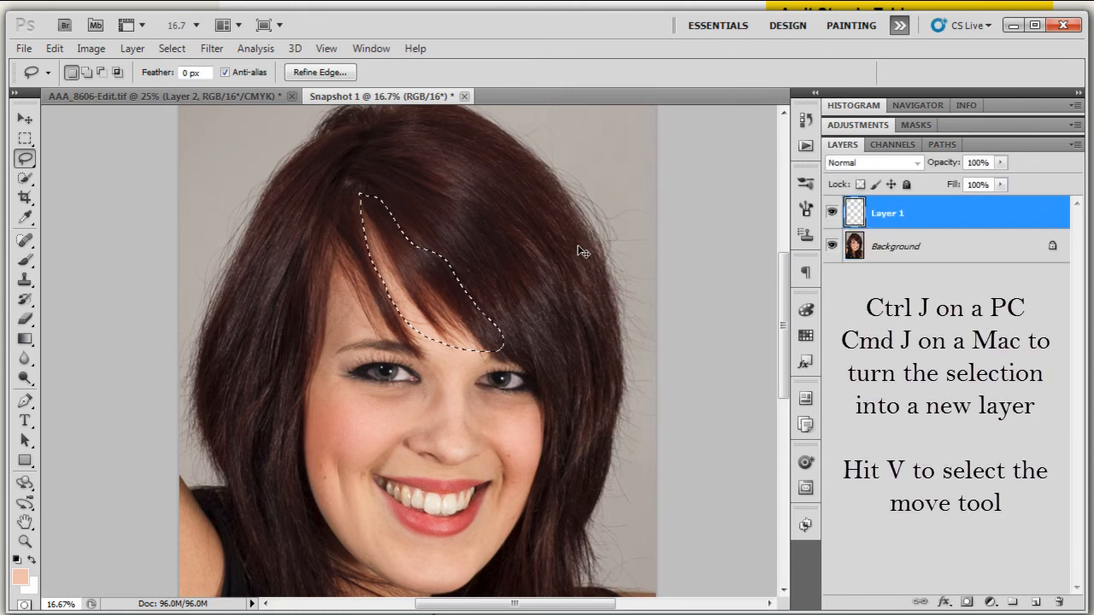
key("Ctrl+j")
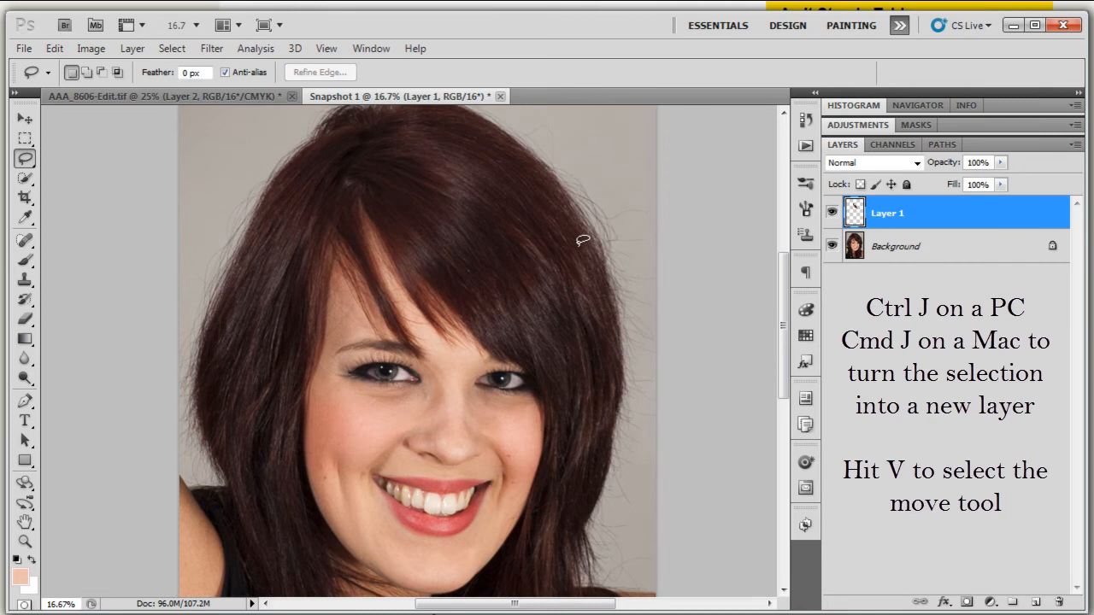
key("v")
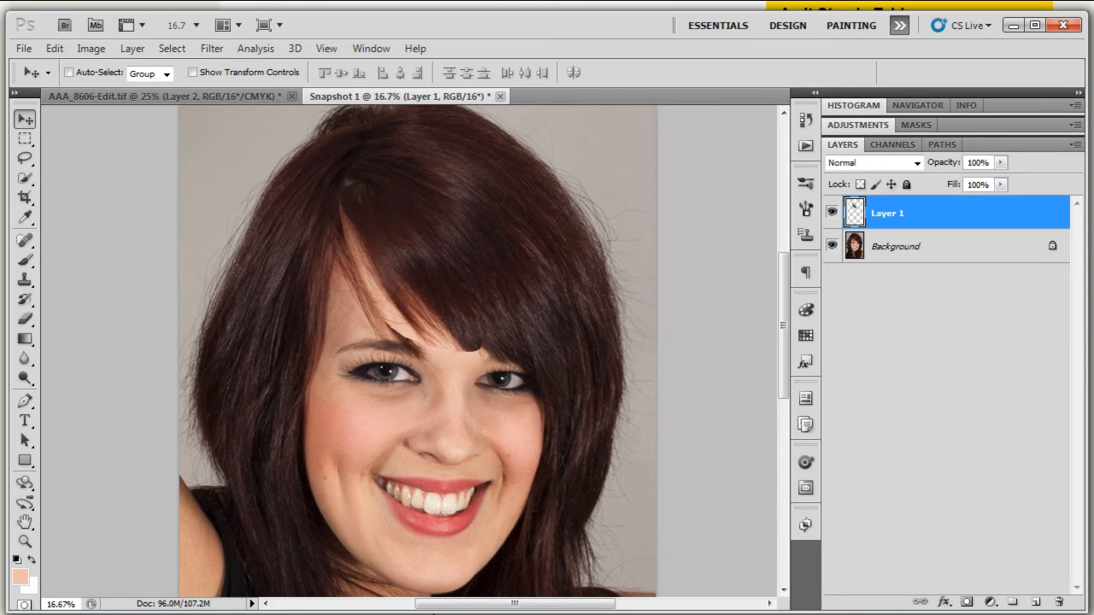
mouse_move(282, 317)
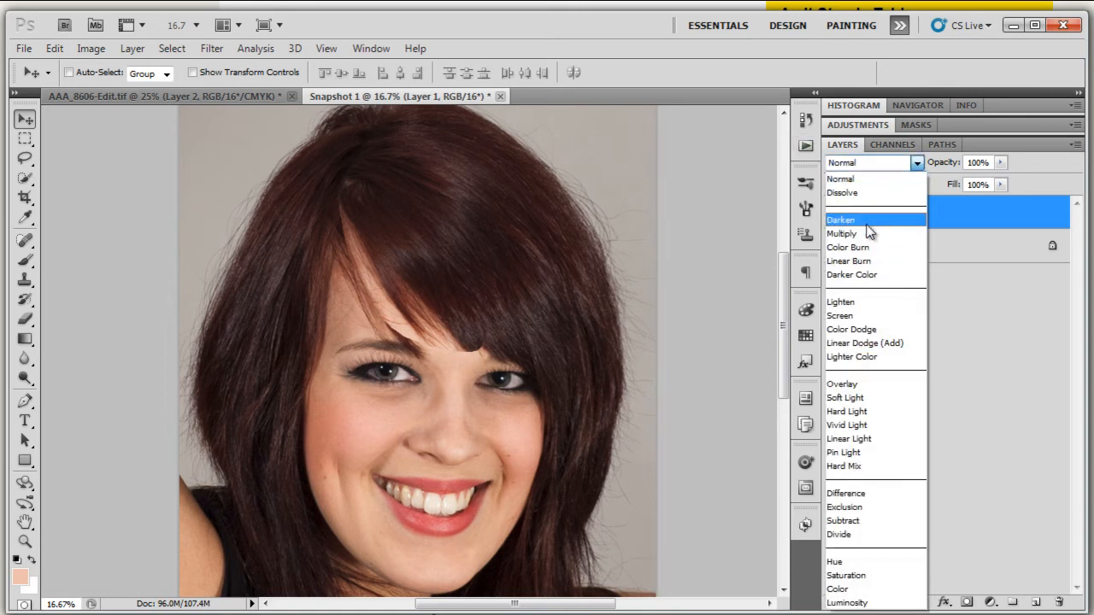
Step: Set Layer 1's blend mode to Darken in the Layers panel
left_click(840, 219)
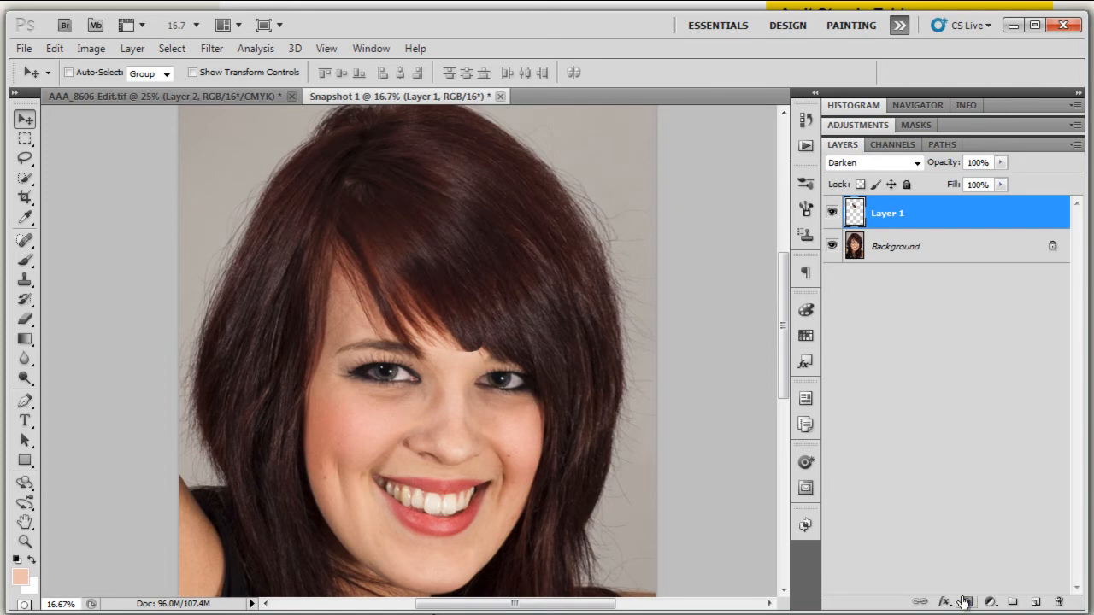
Step: Add a layer mask to Layer 1 and paint out its hard edges with black
left_click(977, 601)
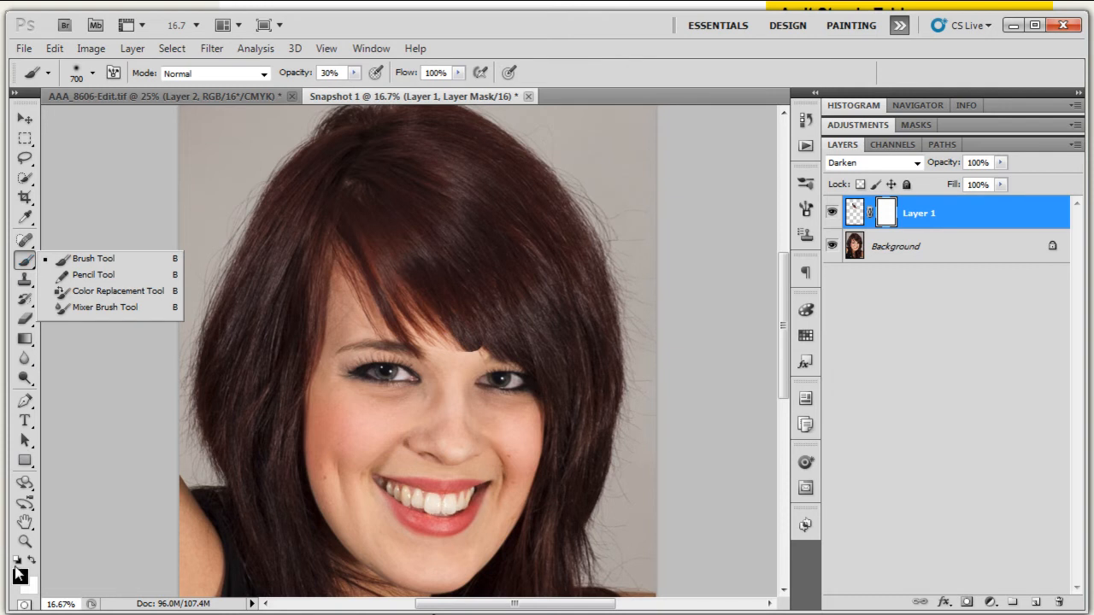
mouse_move(502, 333)
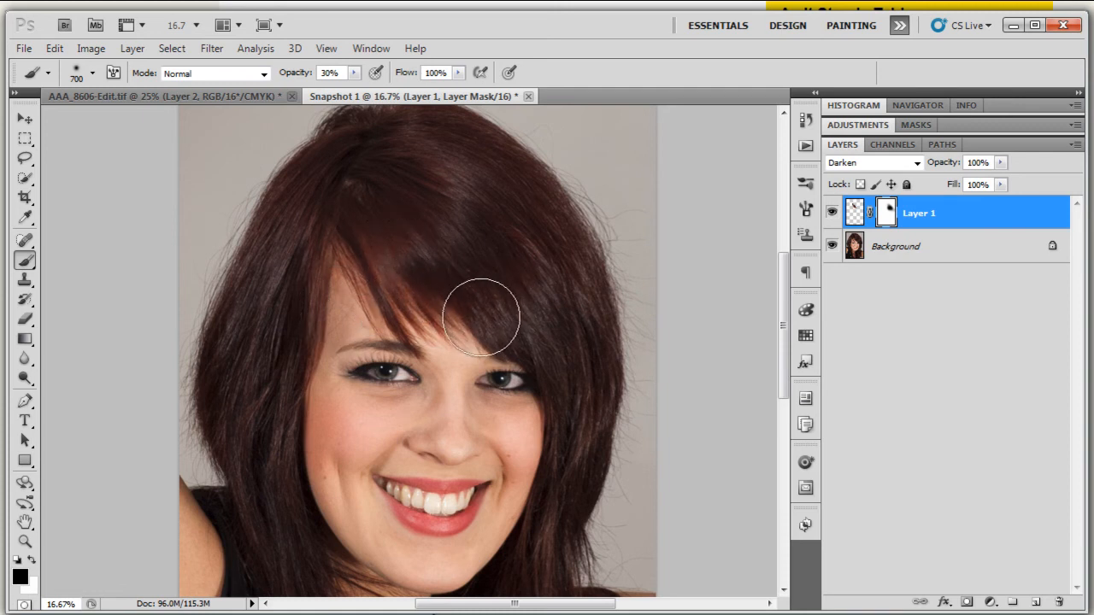
left_click(868, 163)
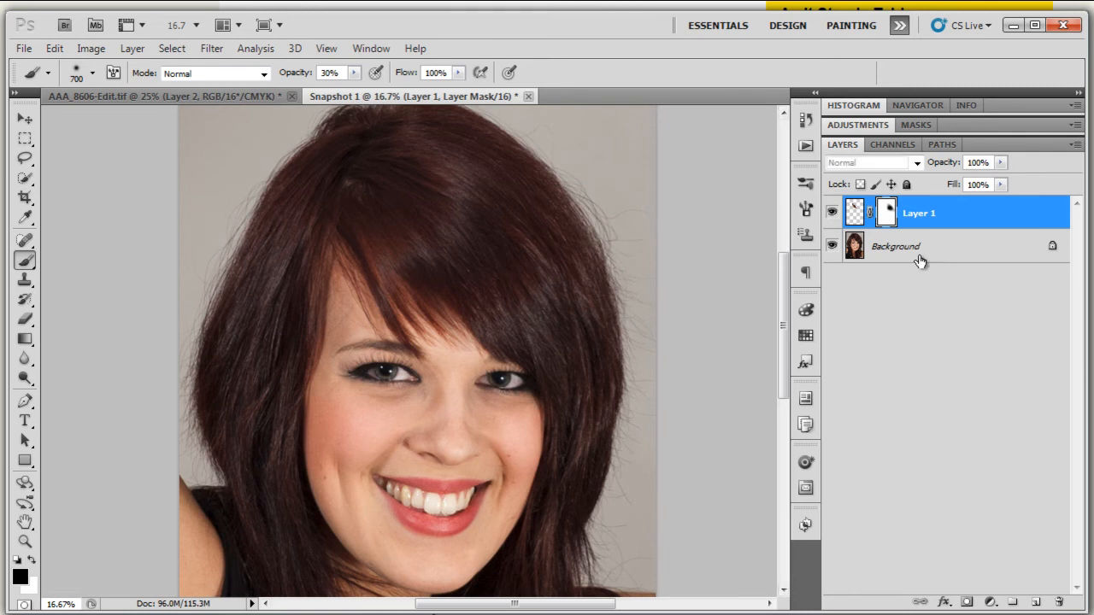
Step: Lasso a second fringe strip from Background into a new layer named Hair 2
left_click(895, 261)
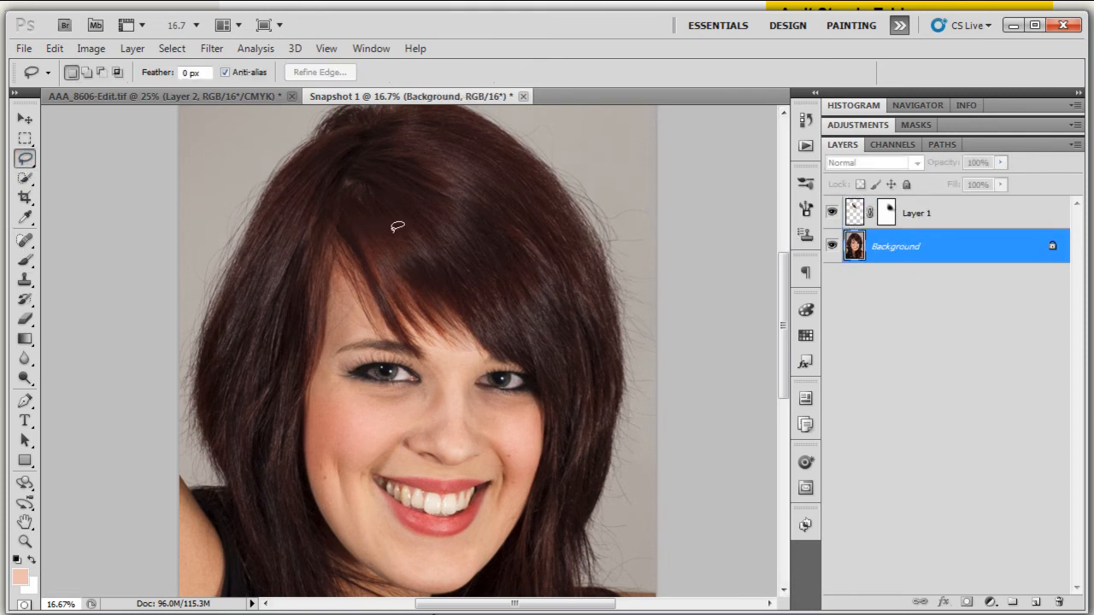
left_click_drag(401, 230, 457, 312)
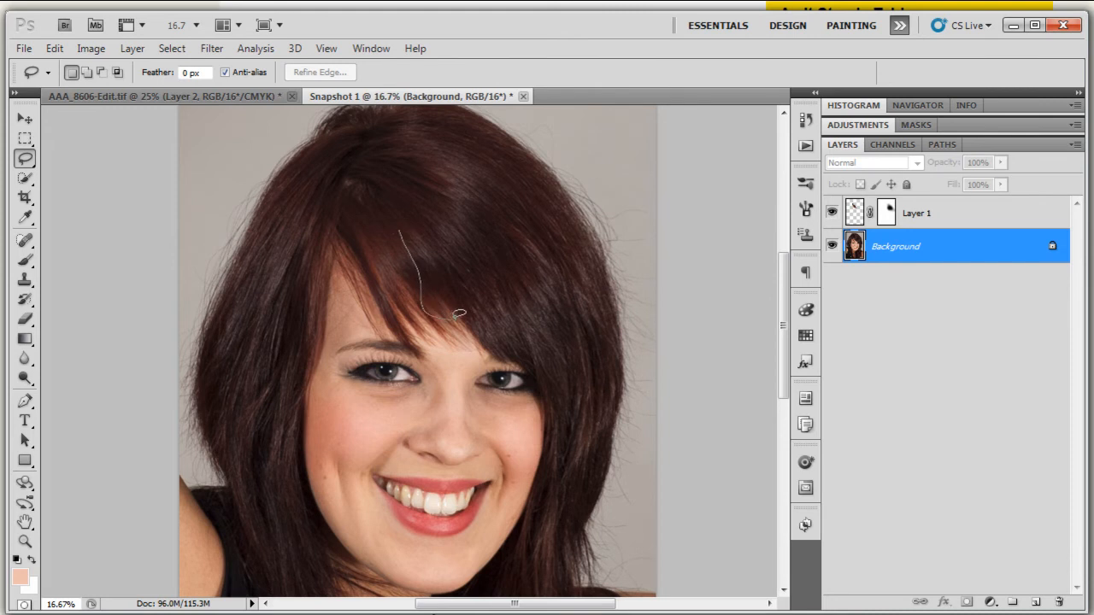
left_click_drag(457, 314, 526, 346)
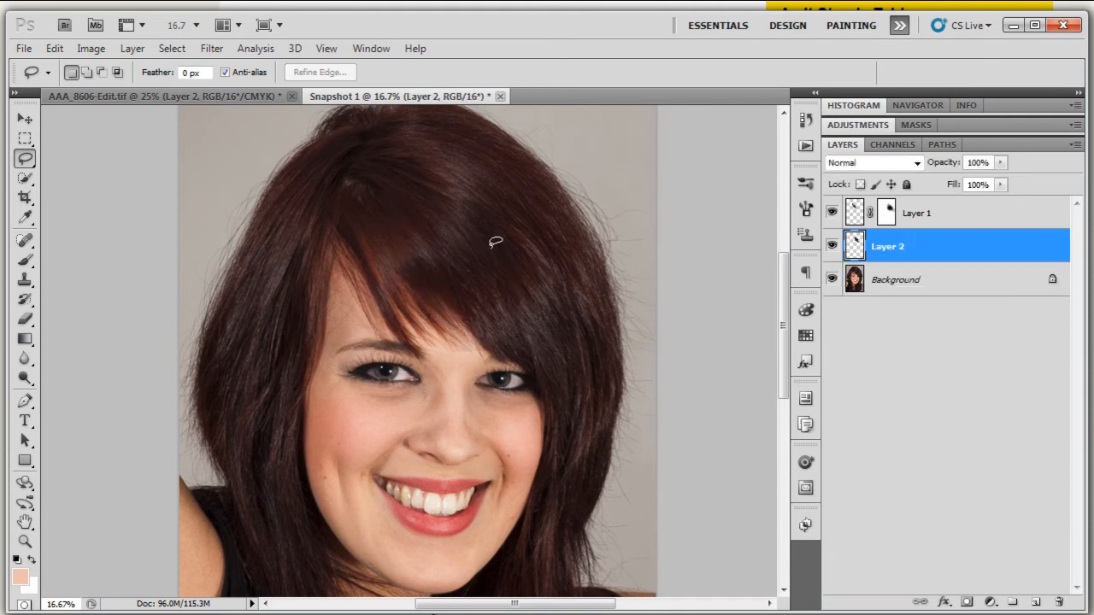
double_click(900, 245)
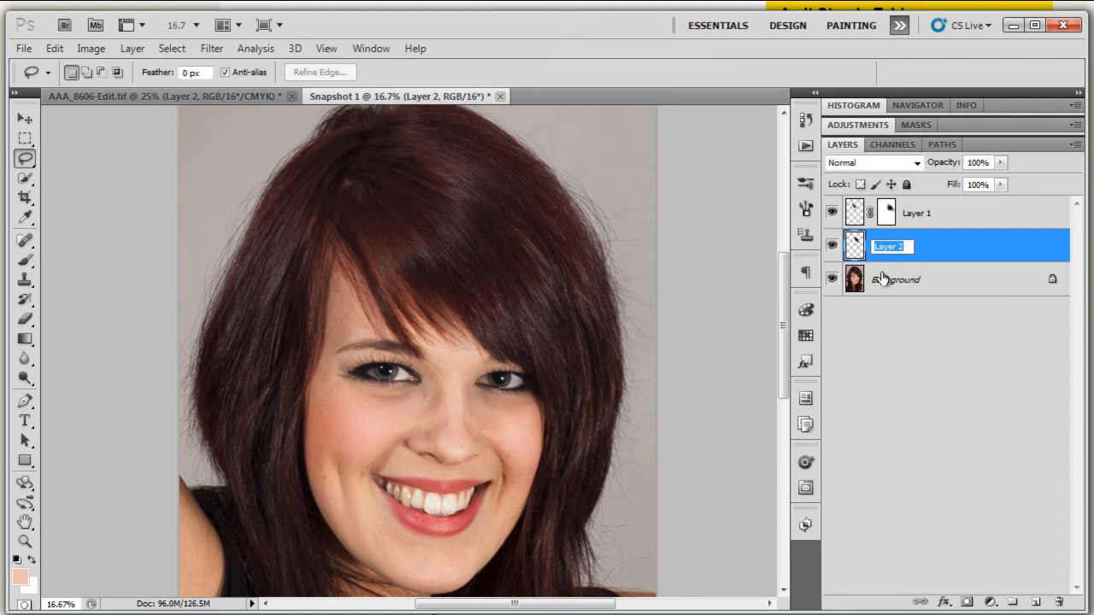
type("Hai")
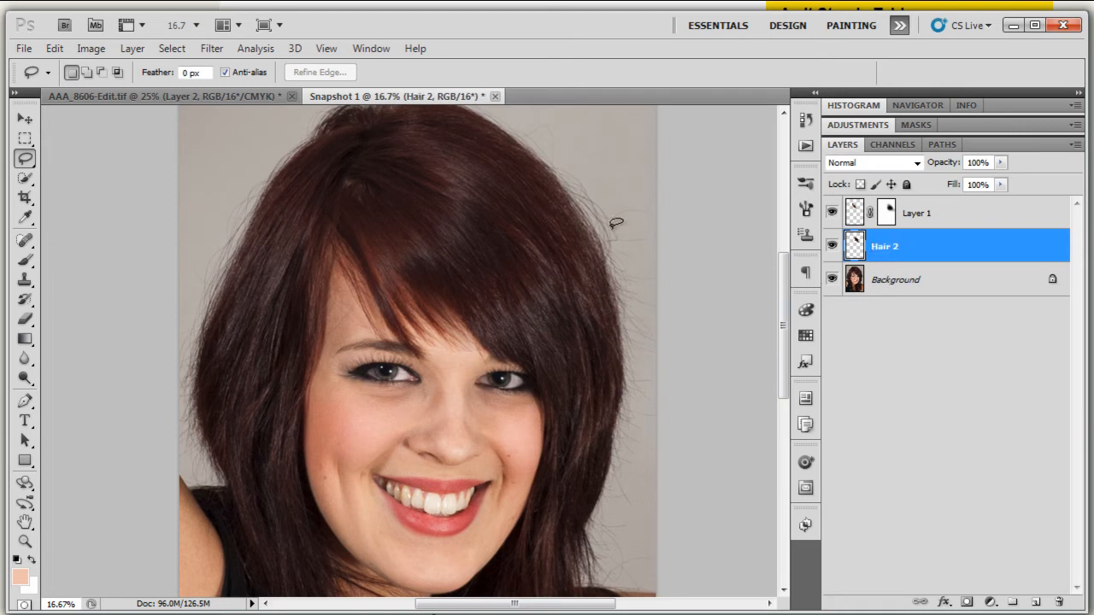
left_click(17, 115)
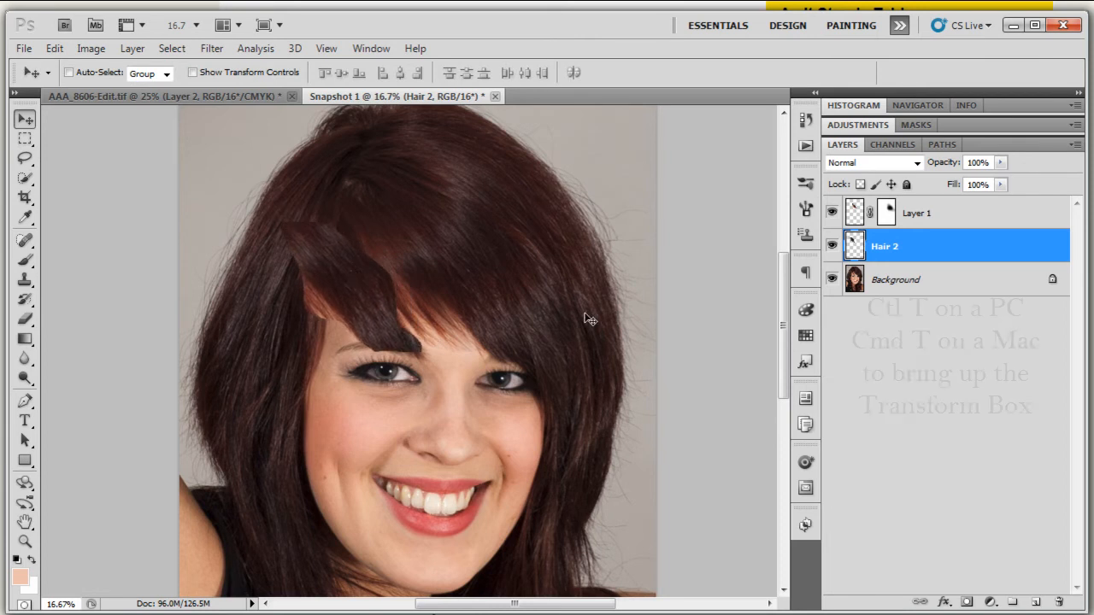
Step: Free Transform Hair 2 and rotate it to follow the fringe
key("Ctrl+t")
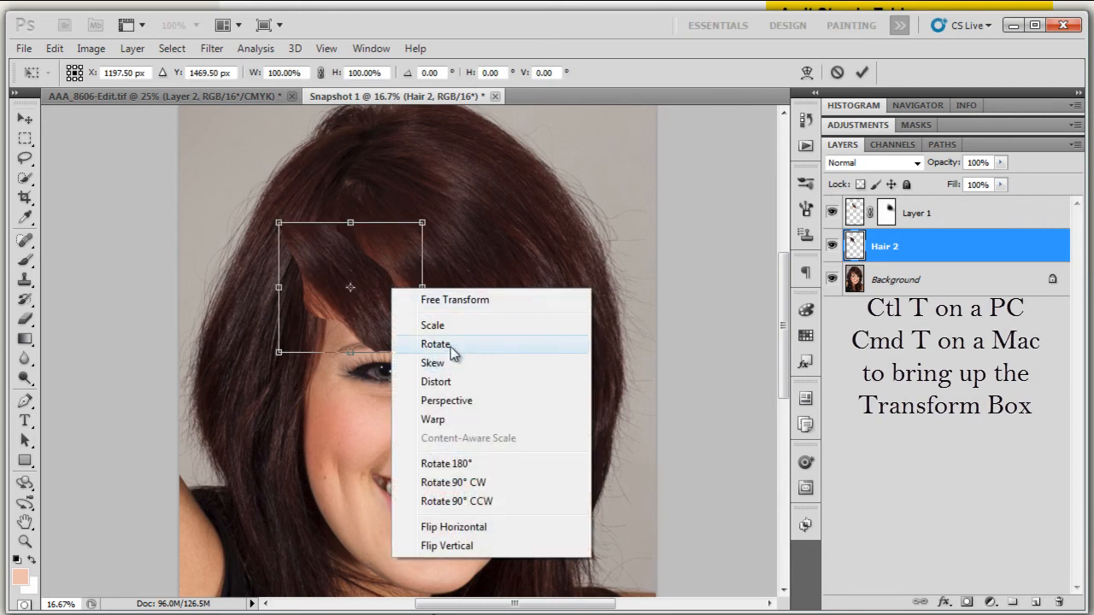
left_click(430, 344)
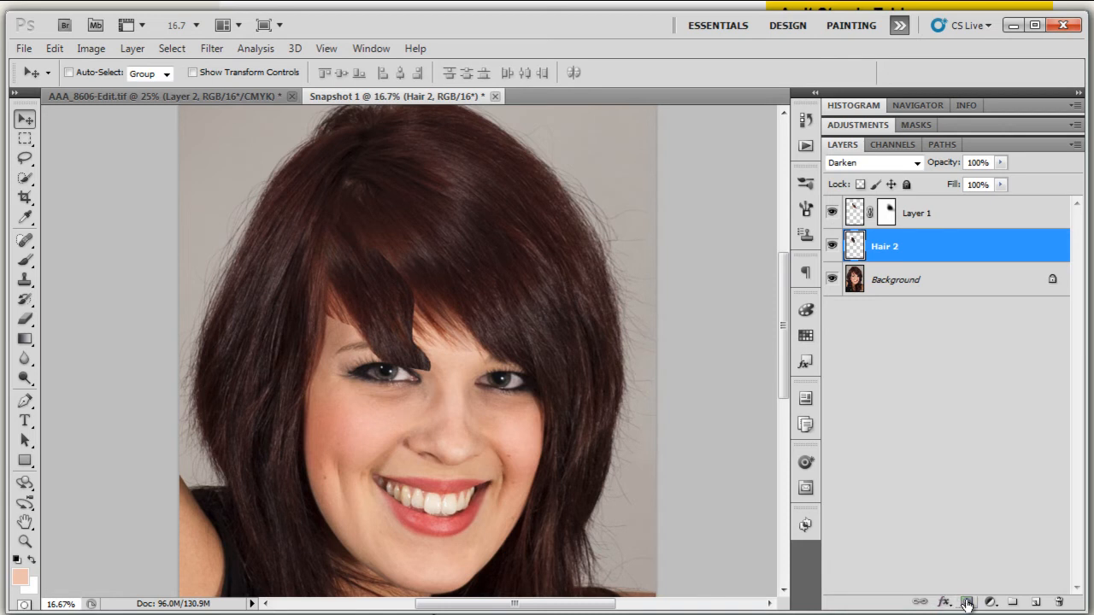
Step: Mask Hair 2 and paint out its edges over the eyebrow, parting and left side
left_click(962, 599)
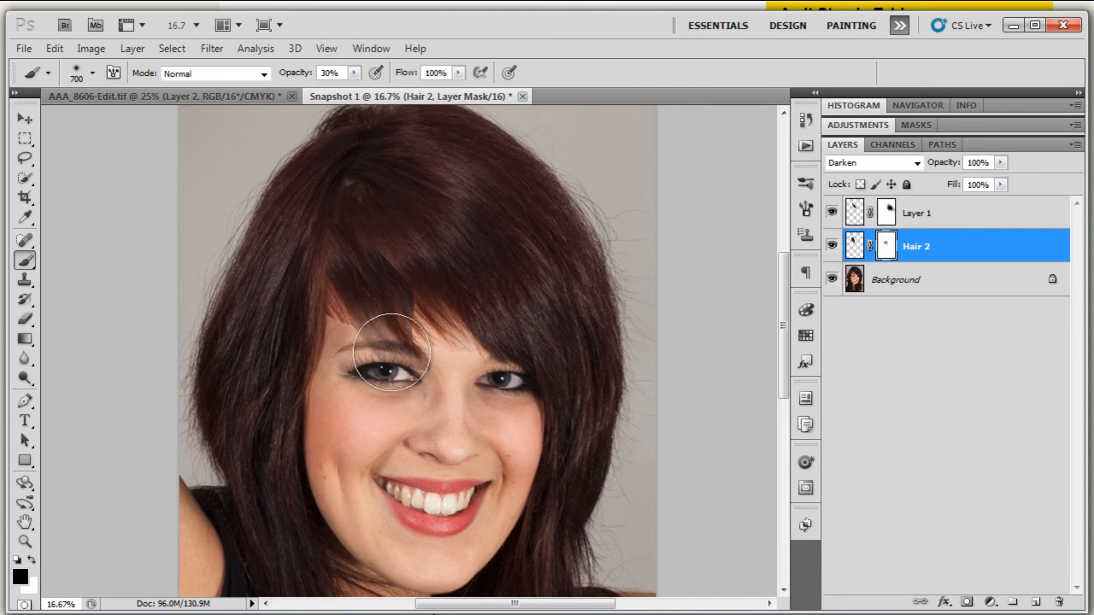
left_click_drag(393, 351, 419, 274)
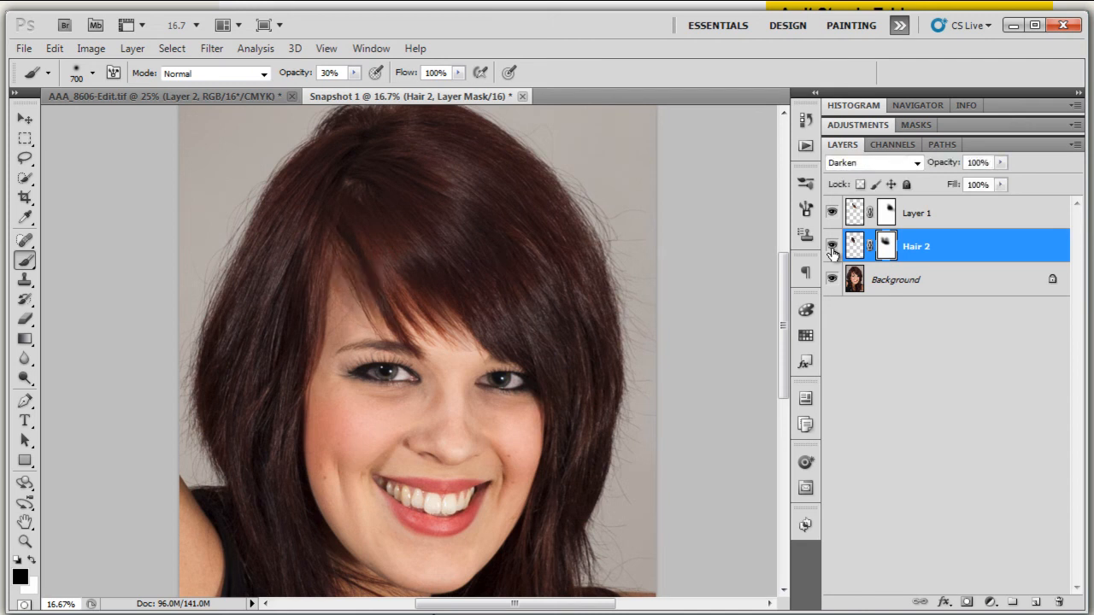
mouse_move(347, 269)
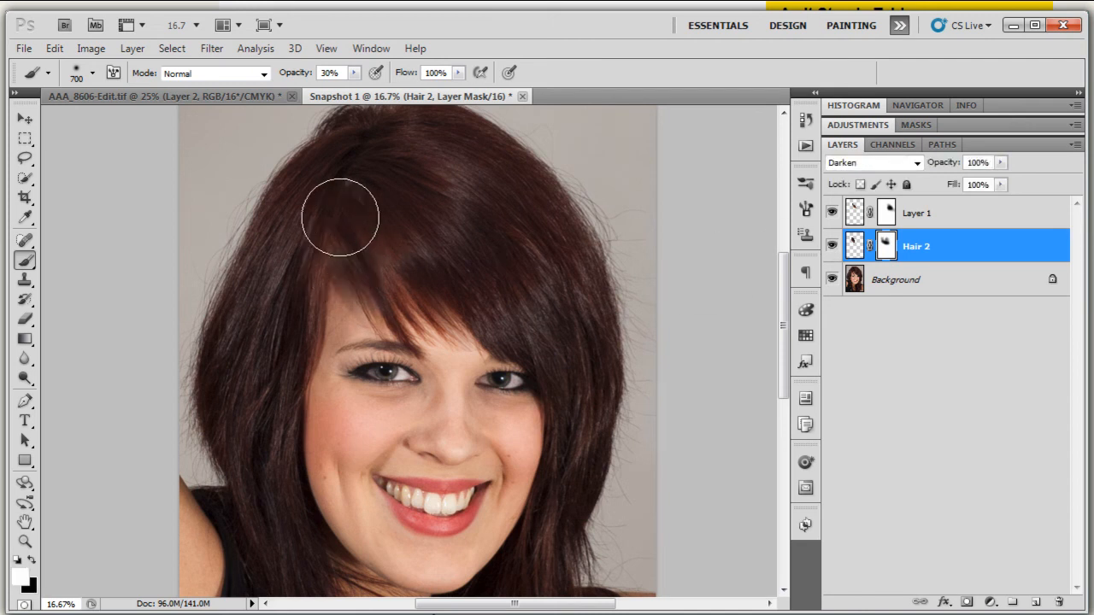
left_click_drag(339, 215, 382, 248)
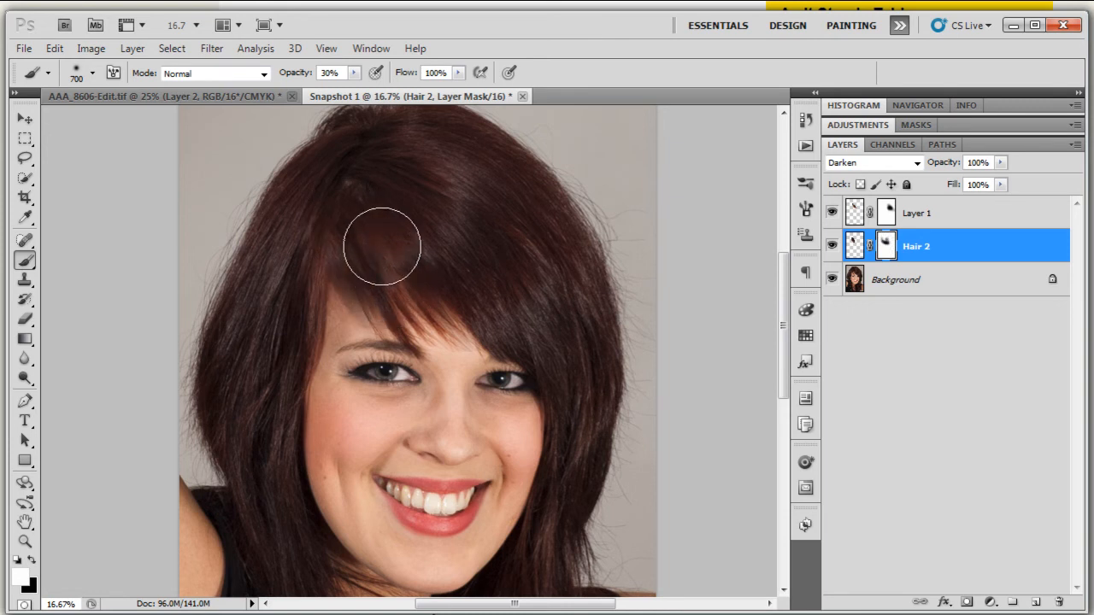
left_click_drag(382, 247, 296, 270)
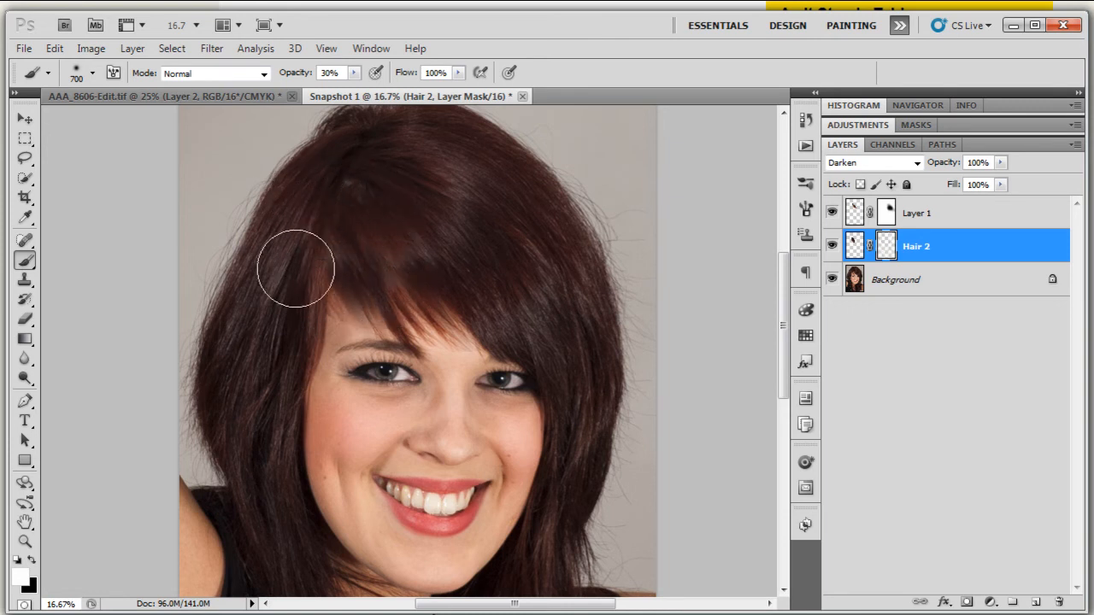
left_click_drag(294, 269, 417, 286)
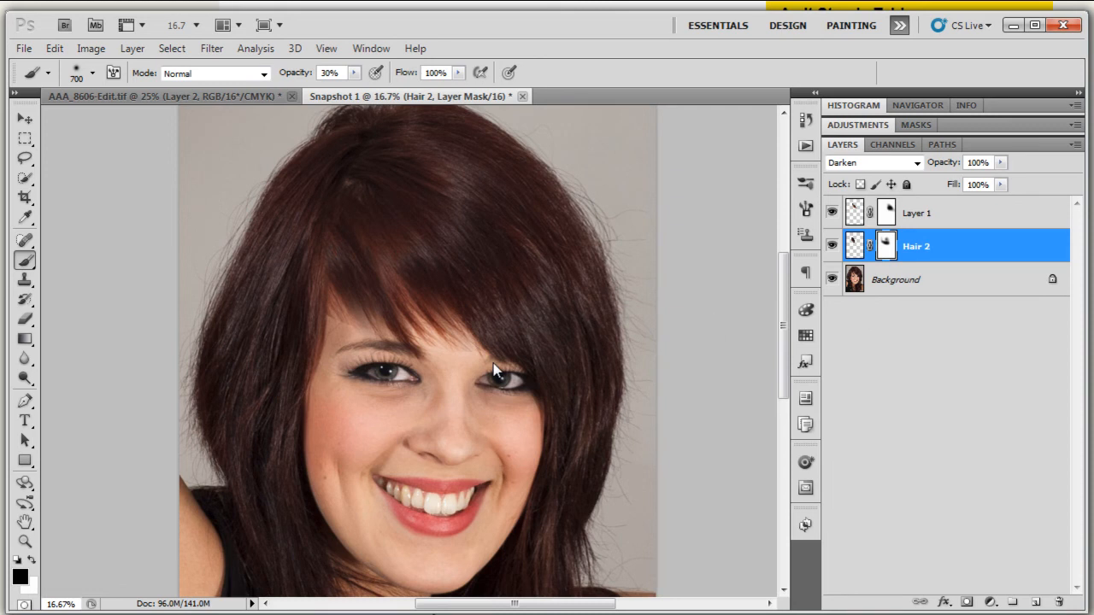
mouse_move(377, 323)
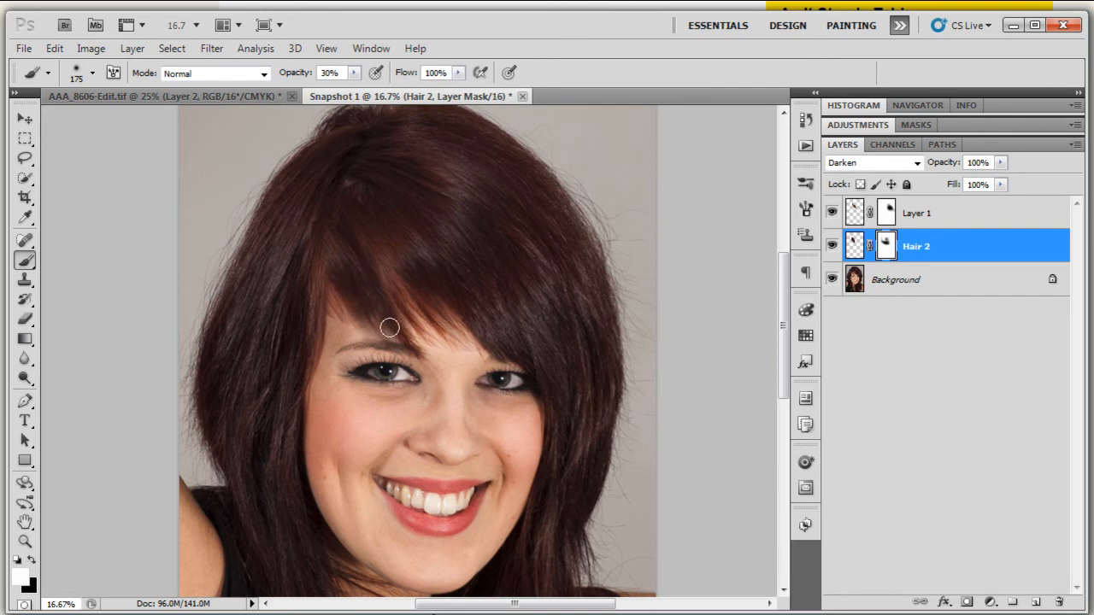
mouse_move(323, 253)
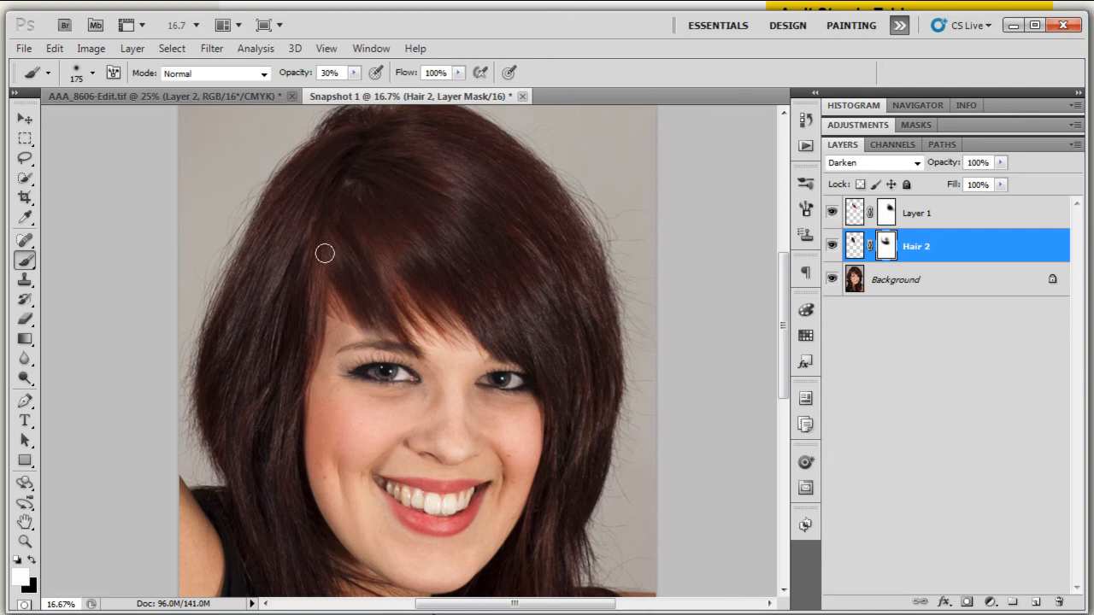
mouse_move(589, 283)
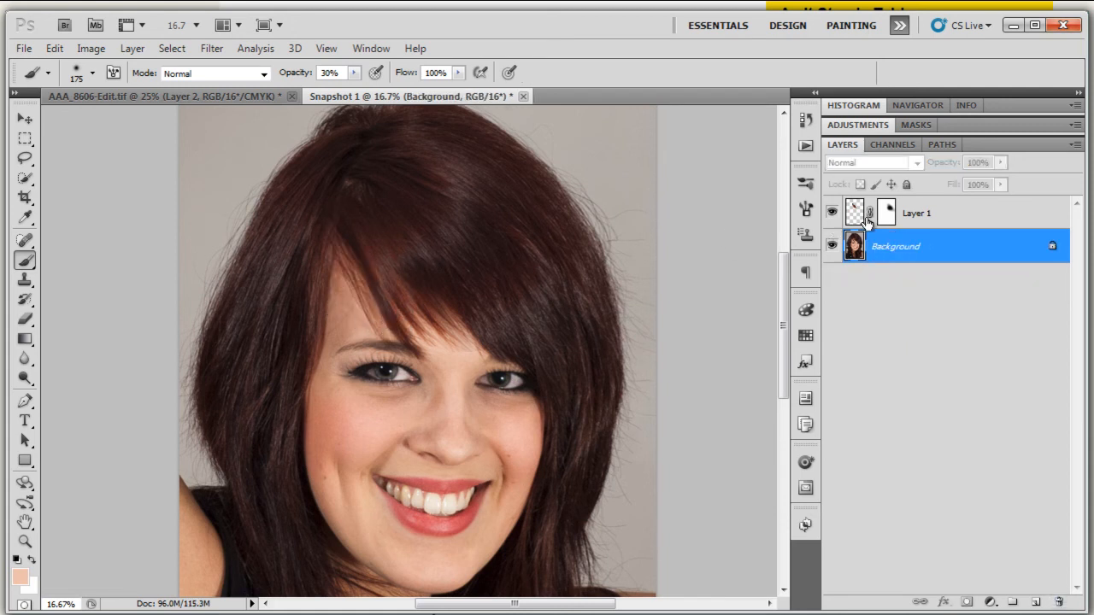
Step: Select Layer 1 as the working layer for the portrait copy
left_click(916, 213)
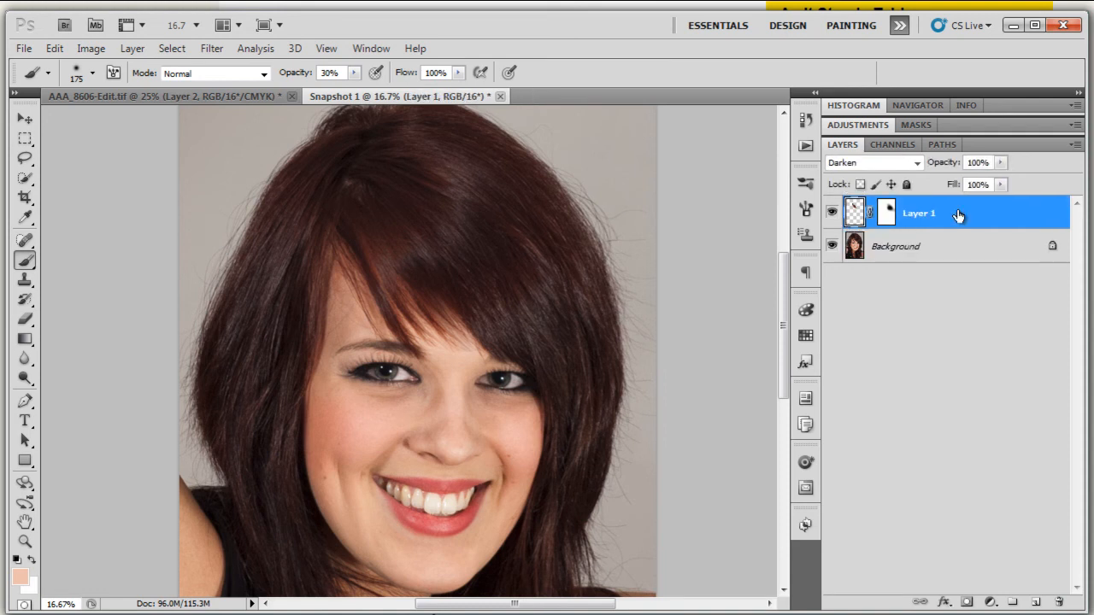
mouse_move(407, 291)
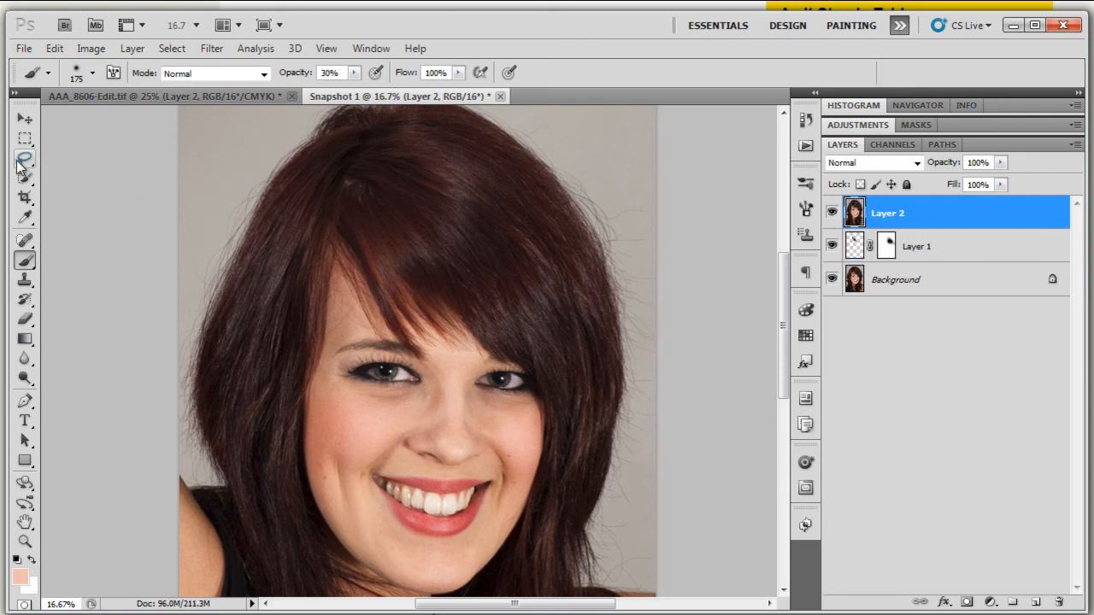
Step: Switch to the Move tool to offset Layer 2 over the fringe
left_click(17, 117)
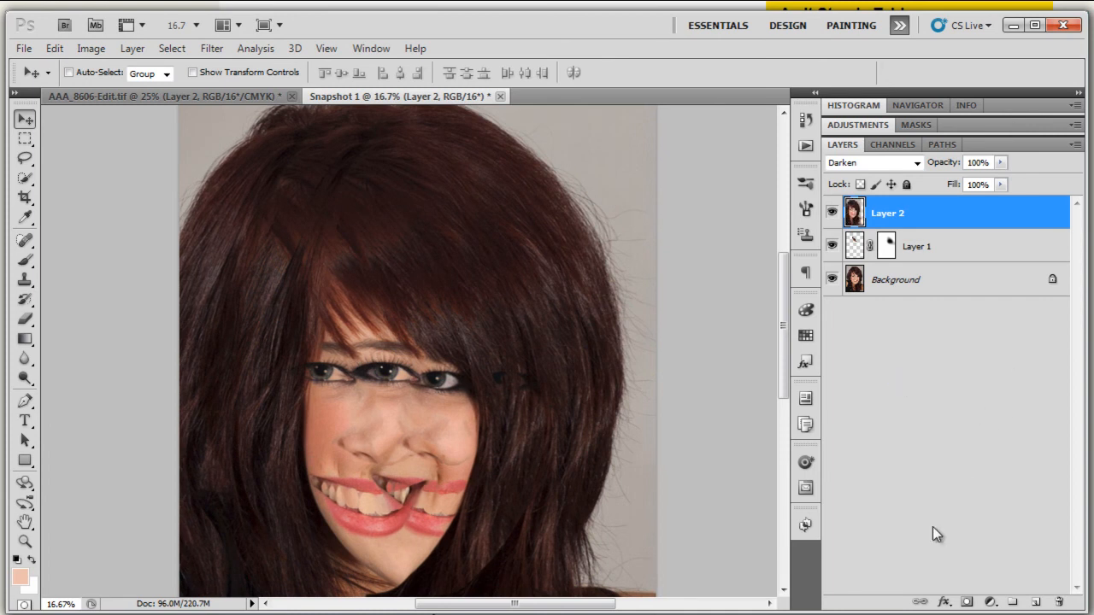
Step: Add a hide-all mask to Layer 2 and paint copied hair back over the gap
left_click(968, 599)
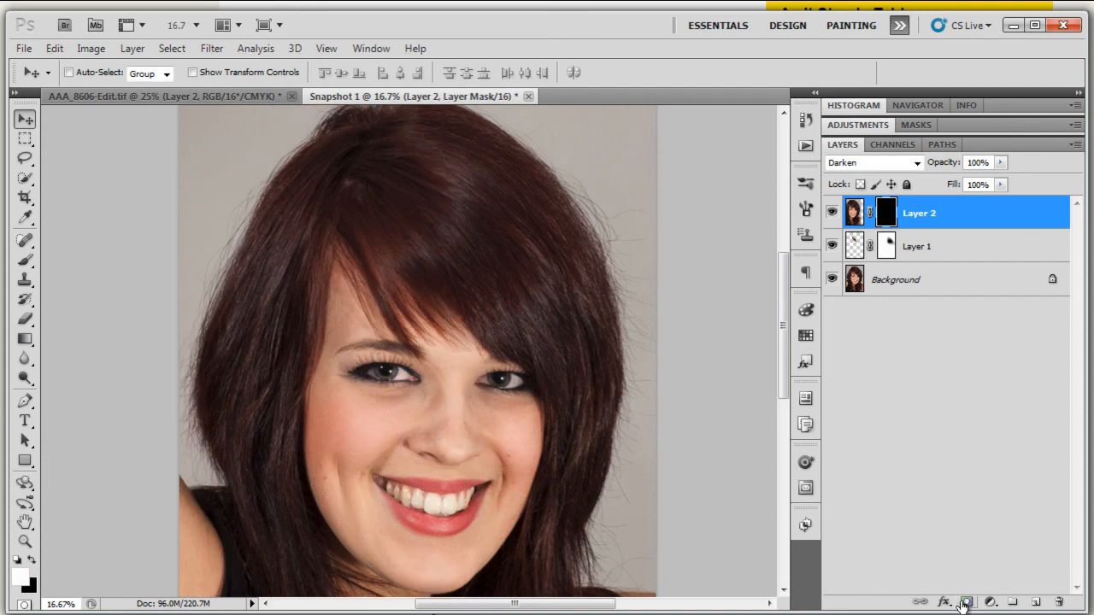
mouse_move(24, 262)
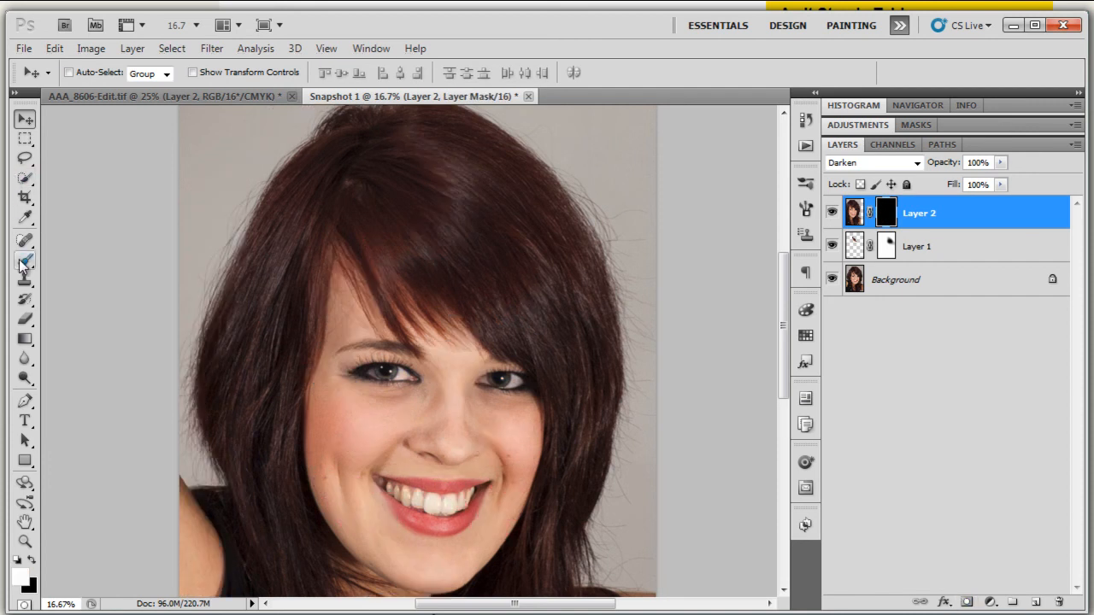
left_click(23, 259)
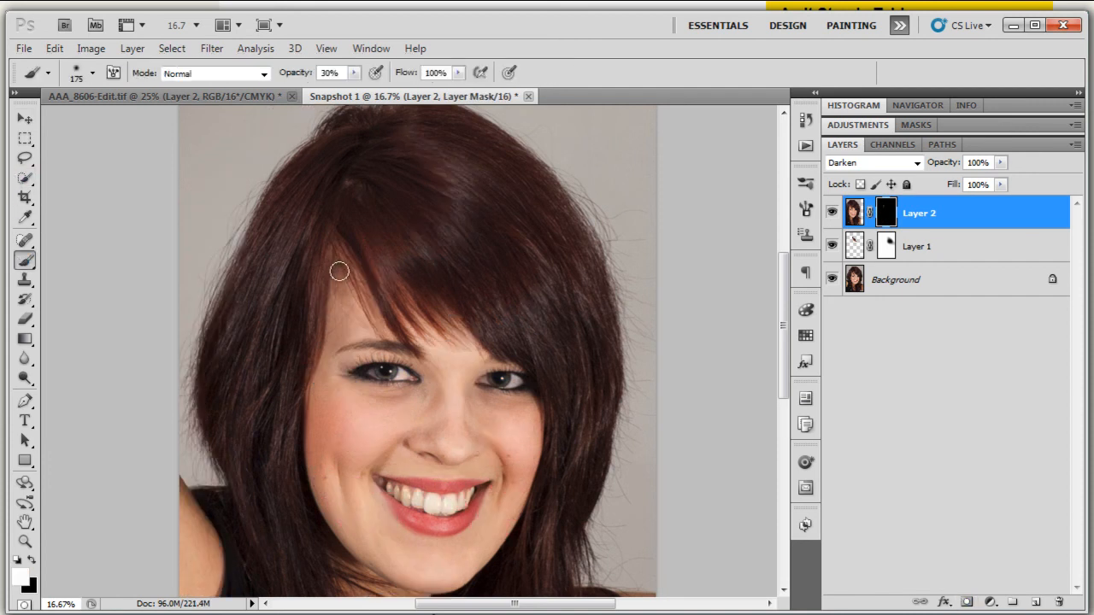
left_click_drag(339, 271, 352, 310)
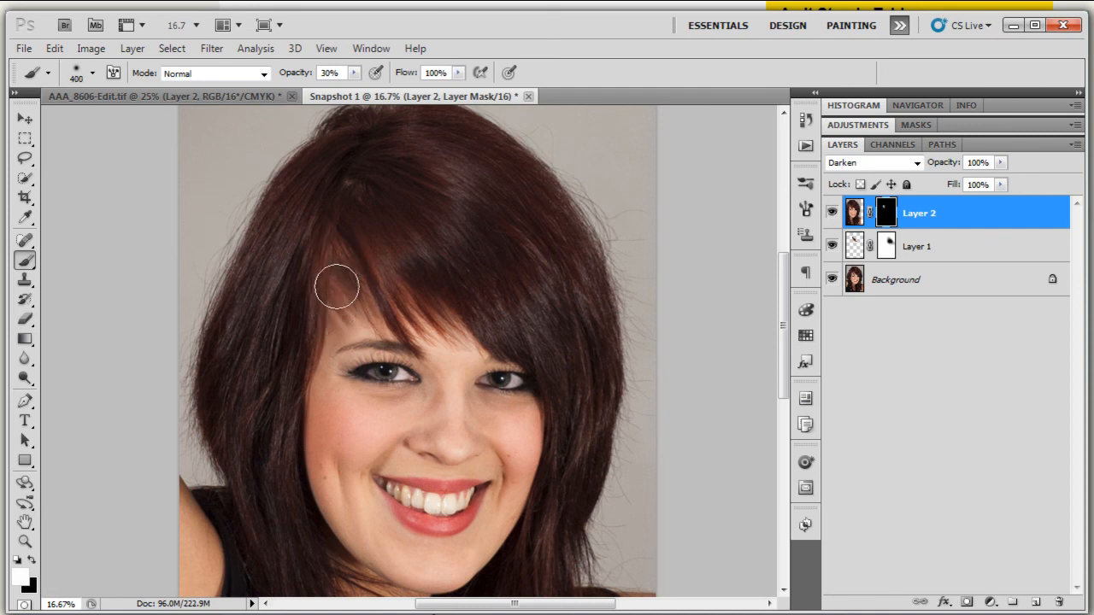
left_click_drag(336, 285, 364, 303)
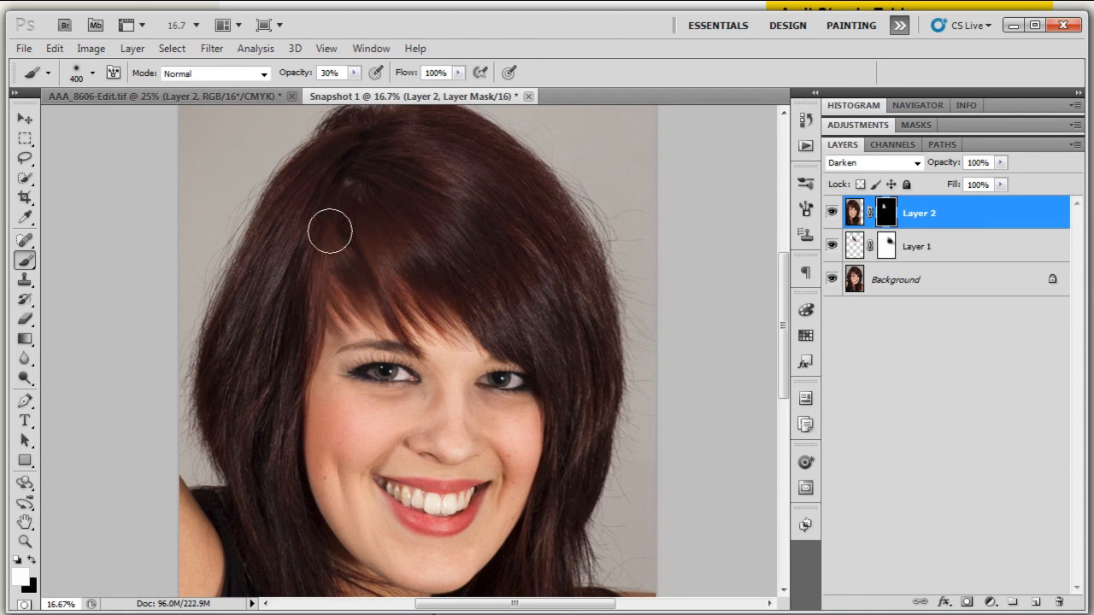
left_click_drag(329, 229, 374, 265)
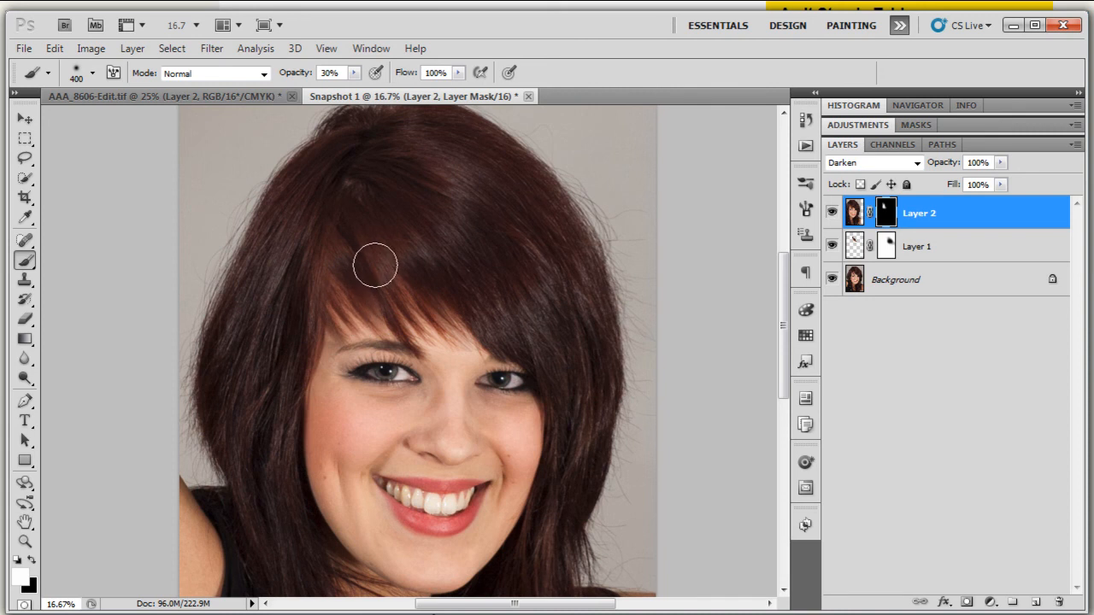
left_click_drag(375, 264, 337, 329)
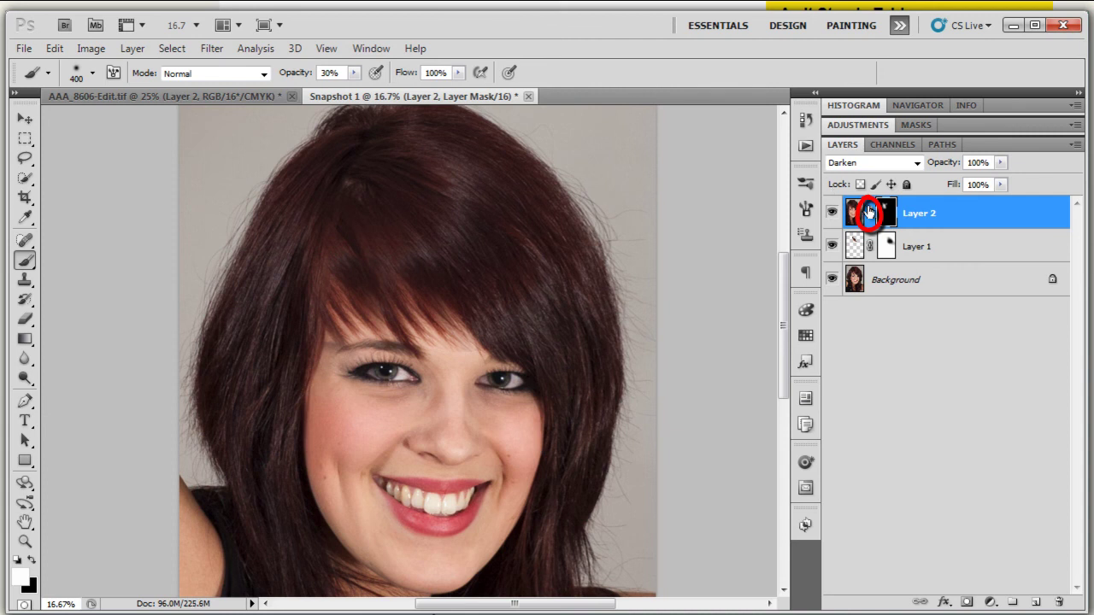
mouse_move(765, 214)
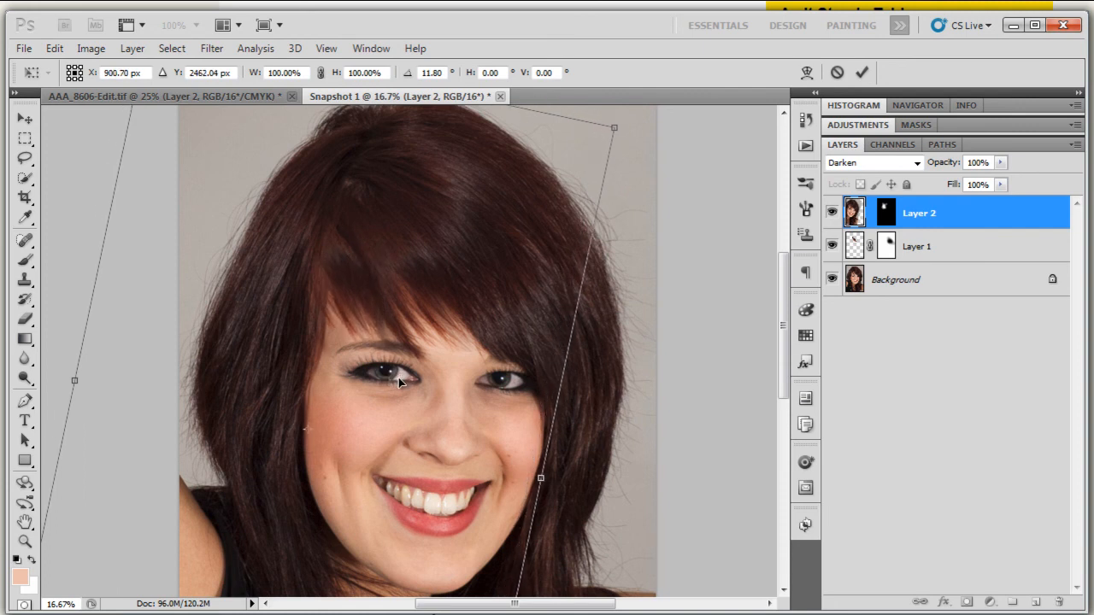
Step: Commit the roughly 11.8° rotation of the unlinked Layer 2 photo
left_click(16, 117)
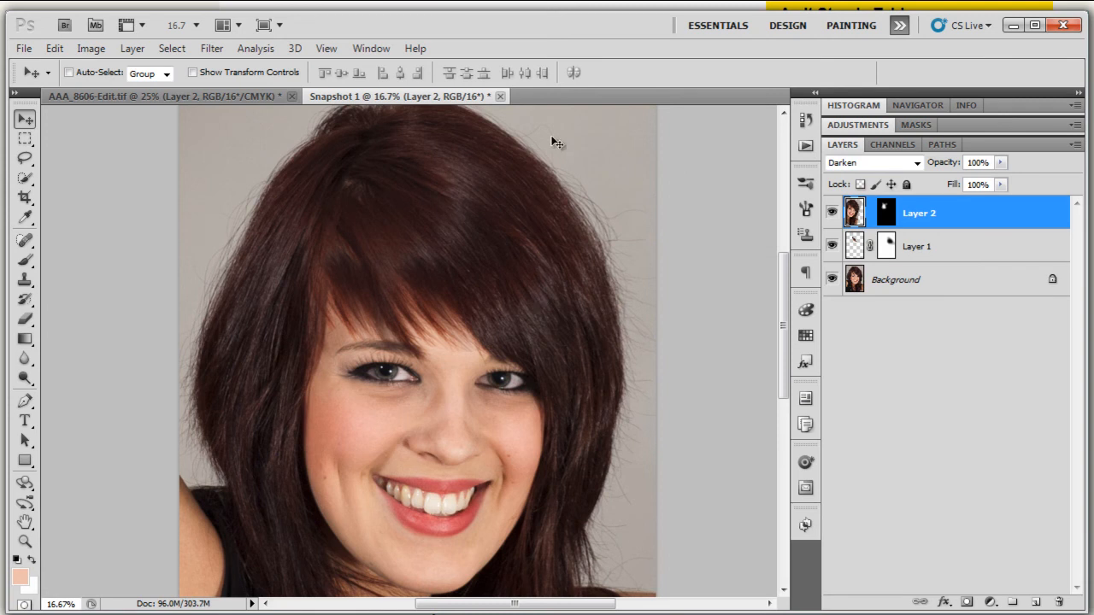
mouse_move(21, 179)
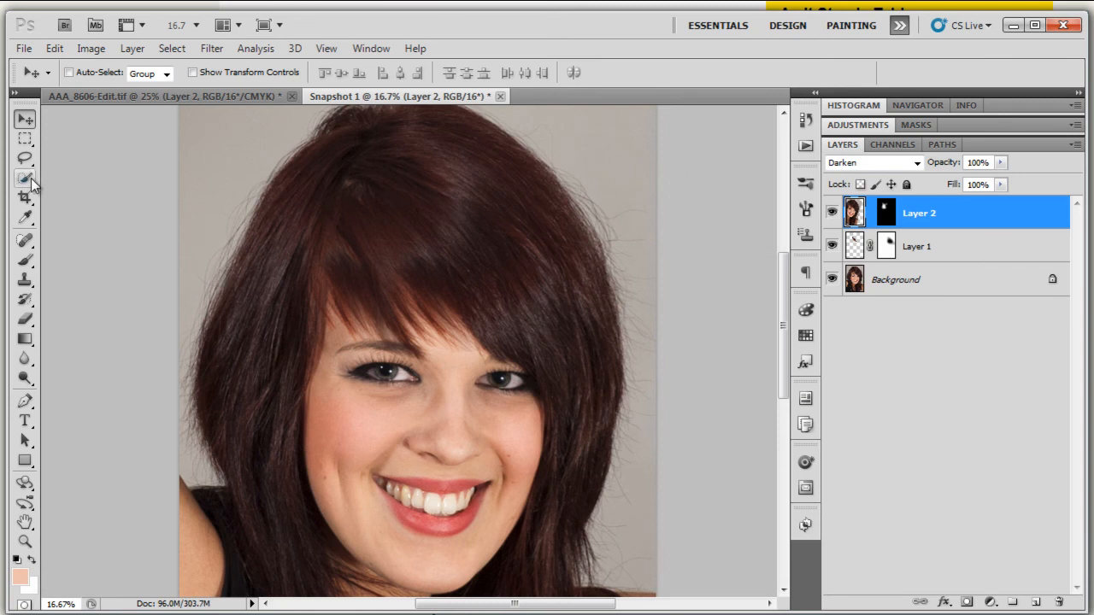
Step: Lasso a patch of Layer 2's copied hair and warp it to follow the fringe above the left eye
left_click(20, 182)
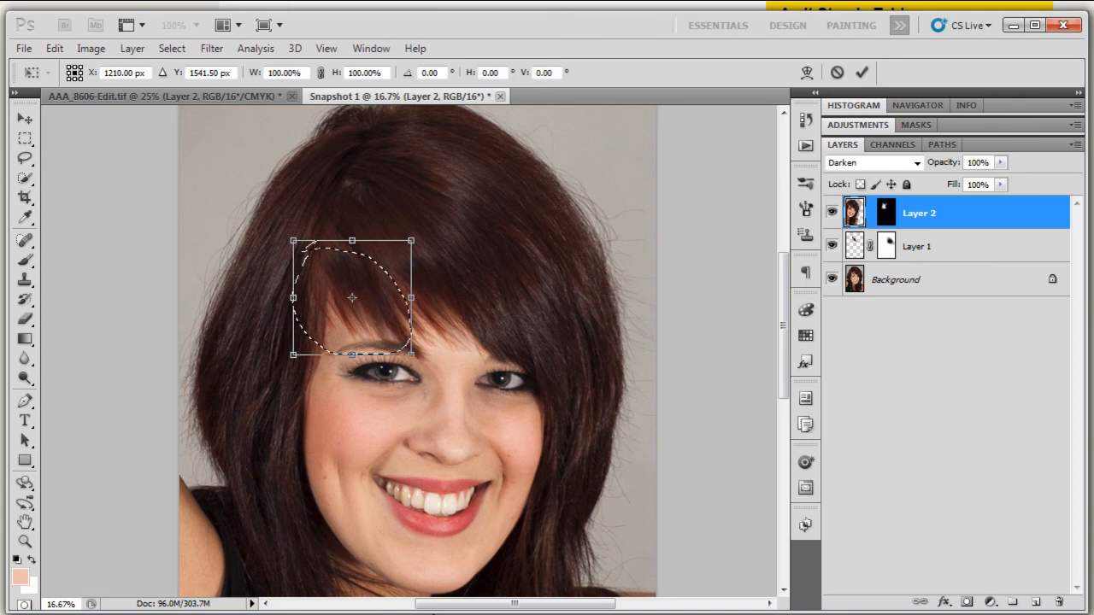
right_click(352, 297)
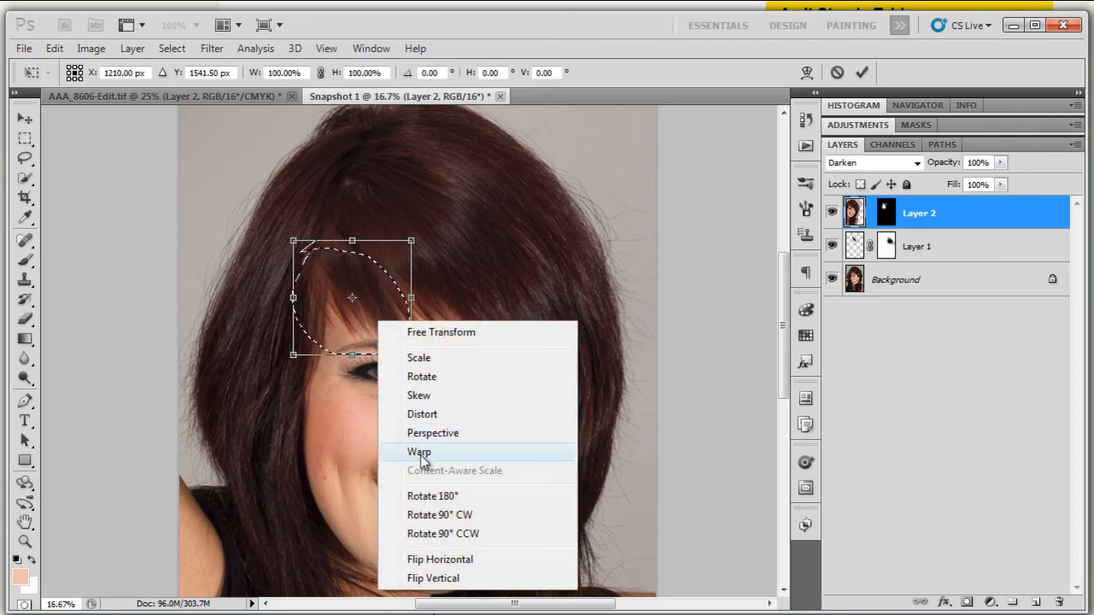
left_click(417, 452)
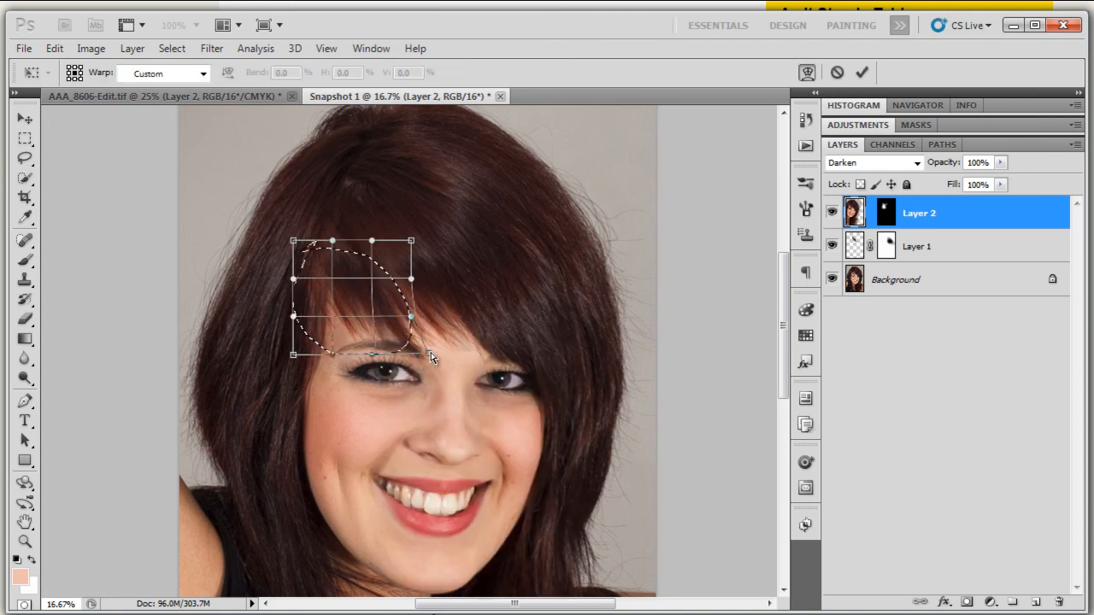
left_click_drag(410, 354, 453, 346)
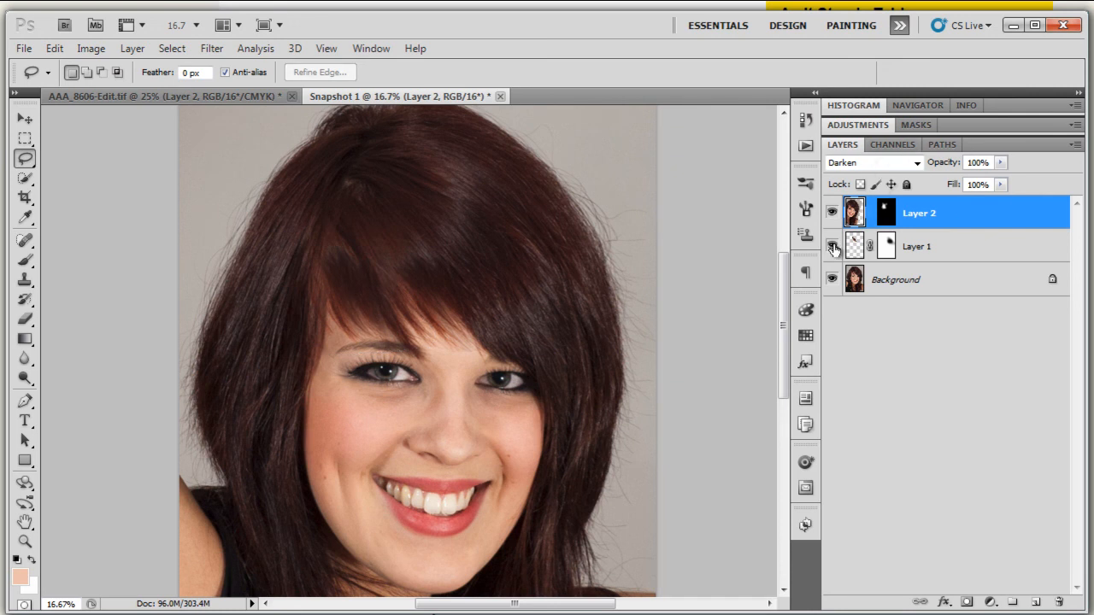
left_click(812, 247)
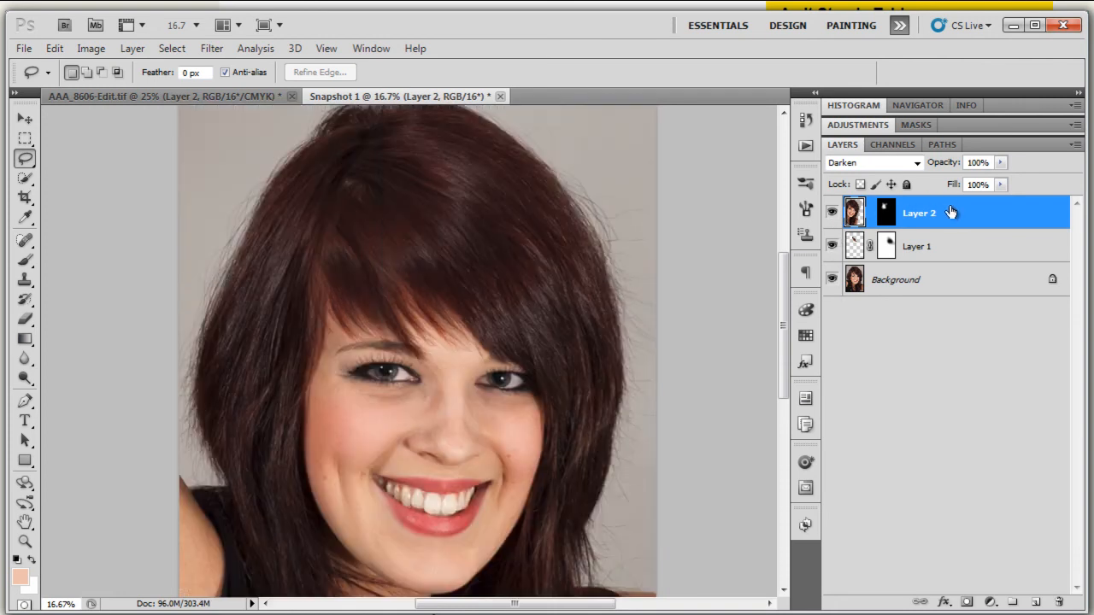
right_click(885, 213)
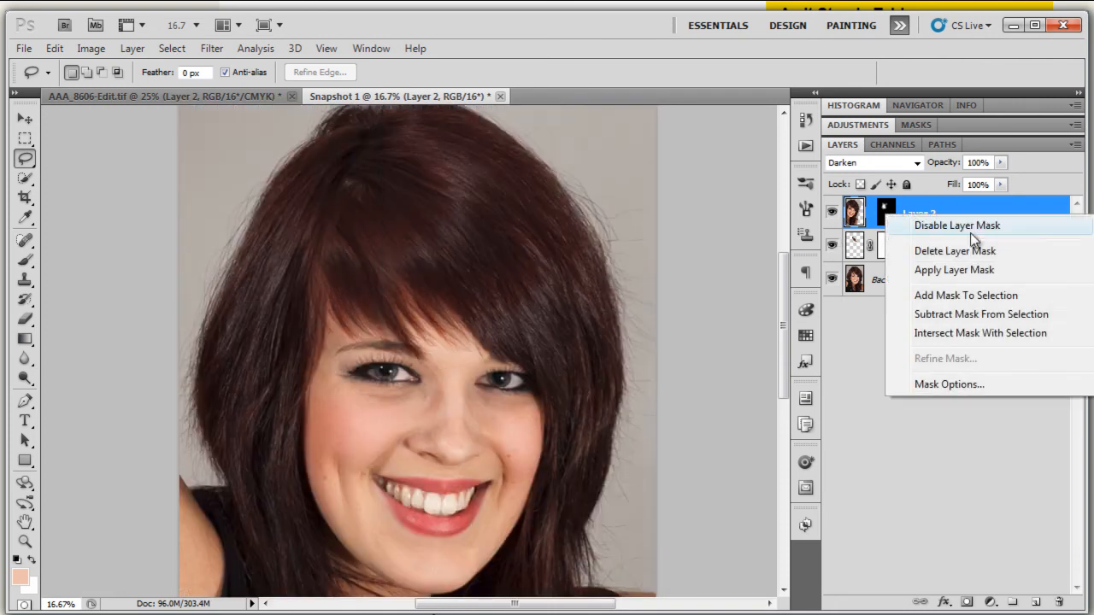
left_click(943, 225)
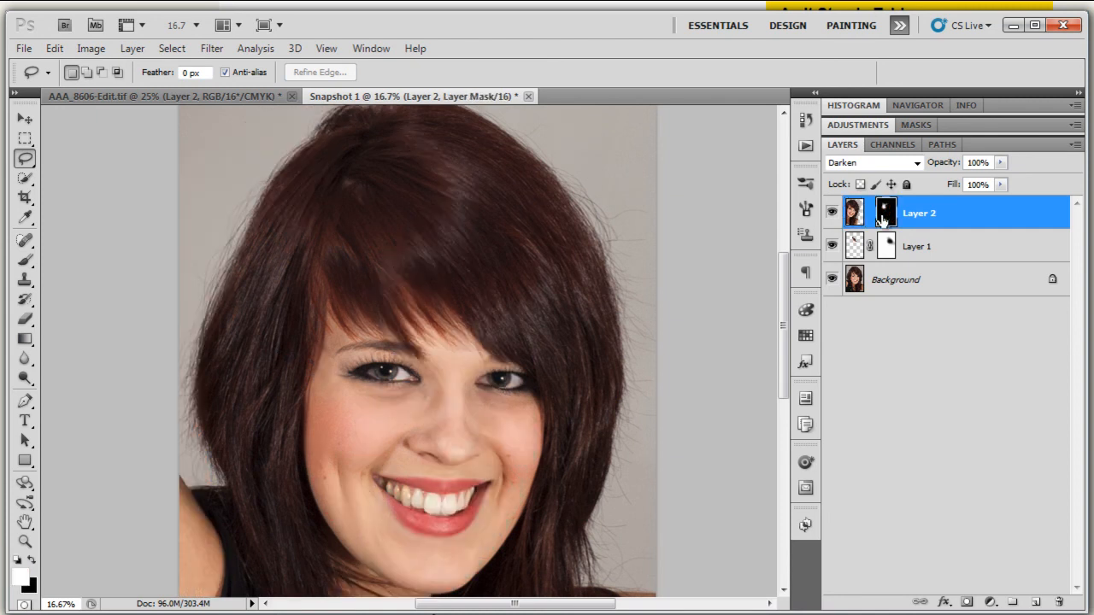
mouse_move(820, 246)
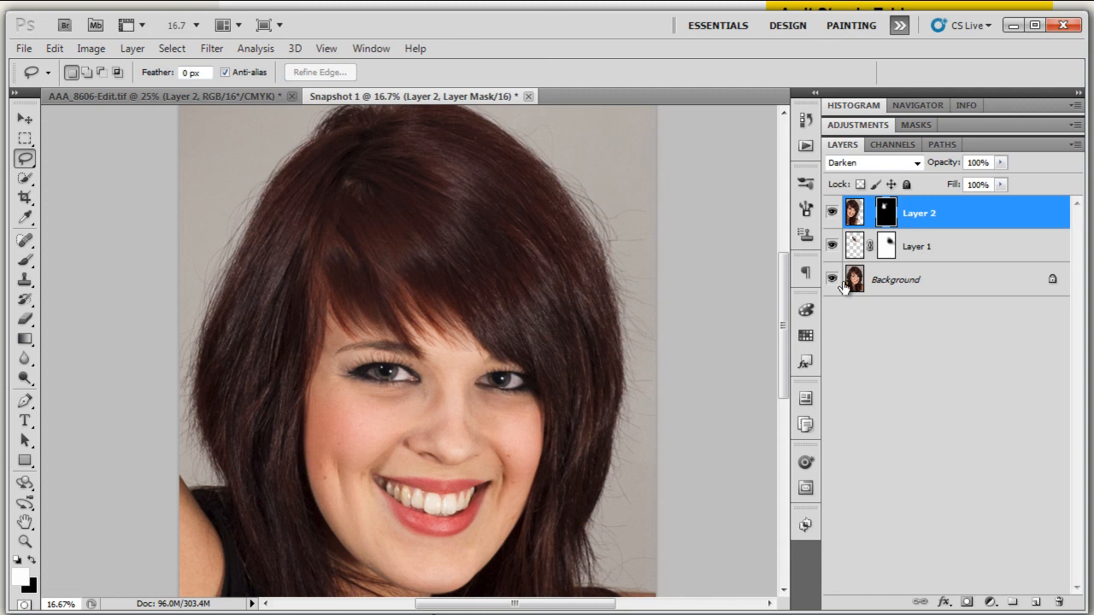
mouse_move(854, 283)
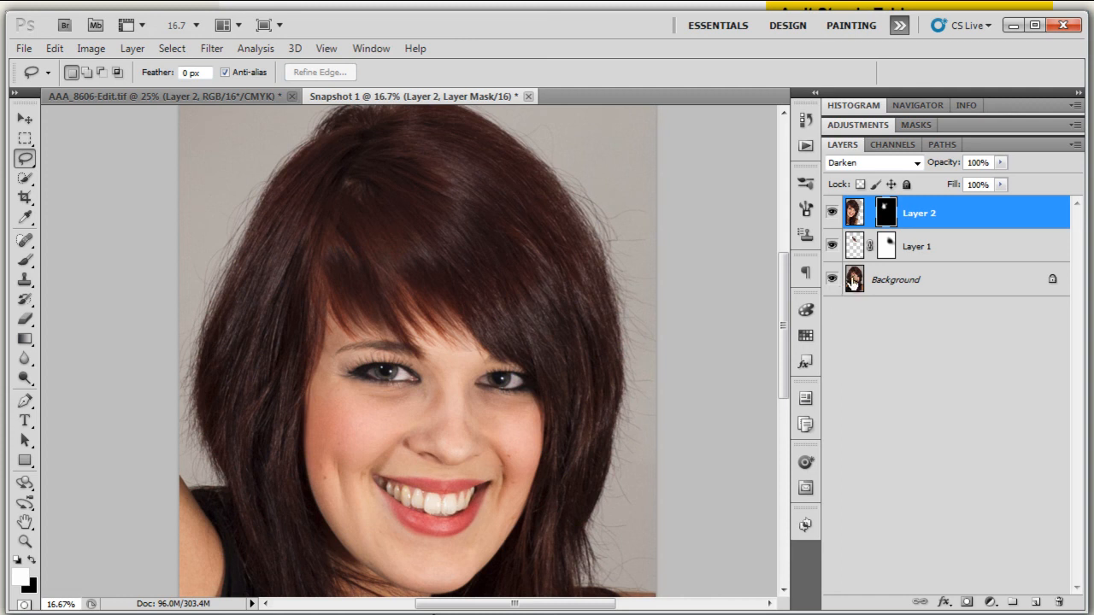